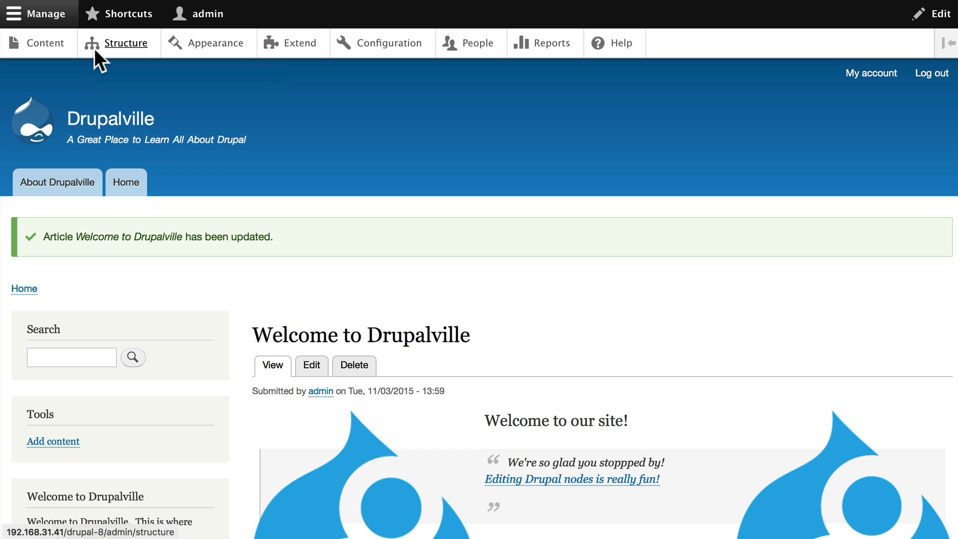
mouse_move(399, 130)
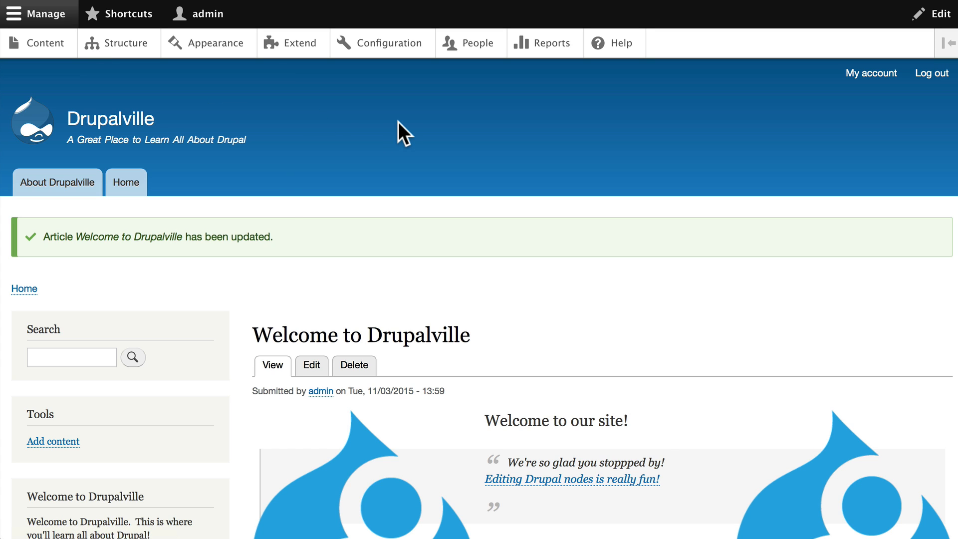
mouse_move(389, 43)
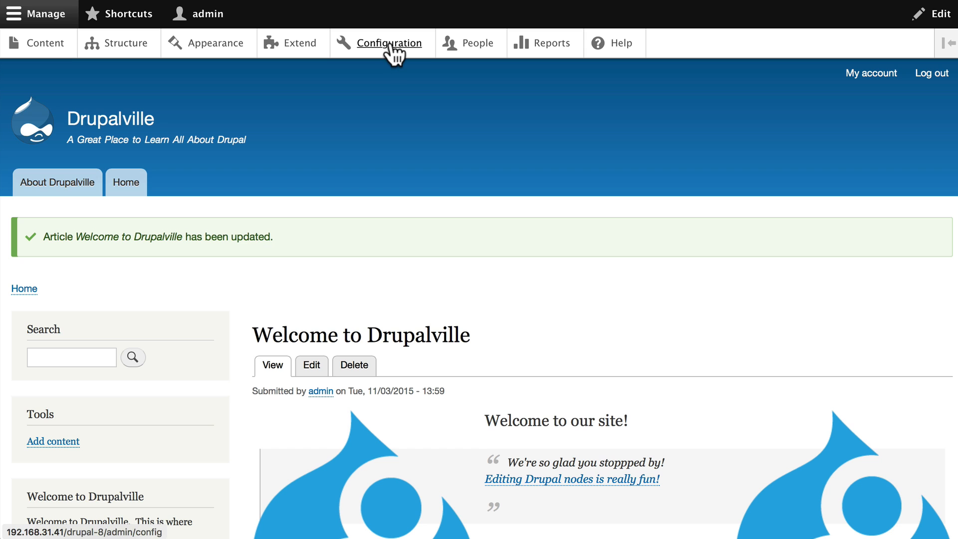
Step: Open the Configuration overview and scroll down to the Content Authoring section
left_click(386, 42)
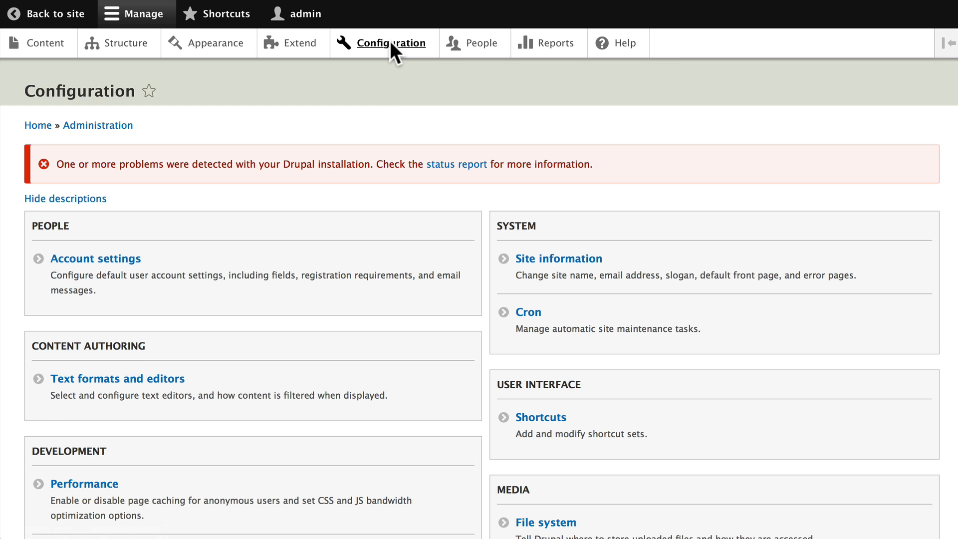
scroll("down", 3)
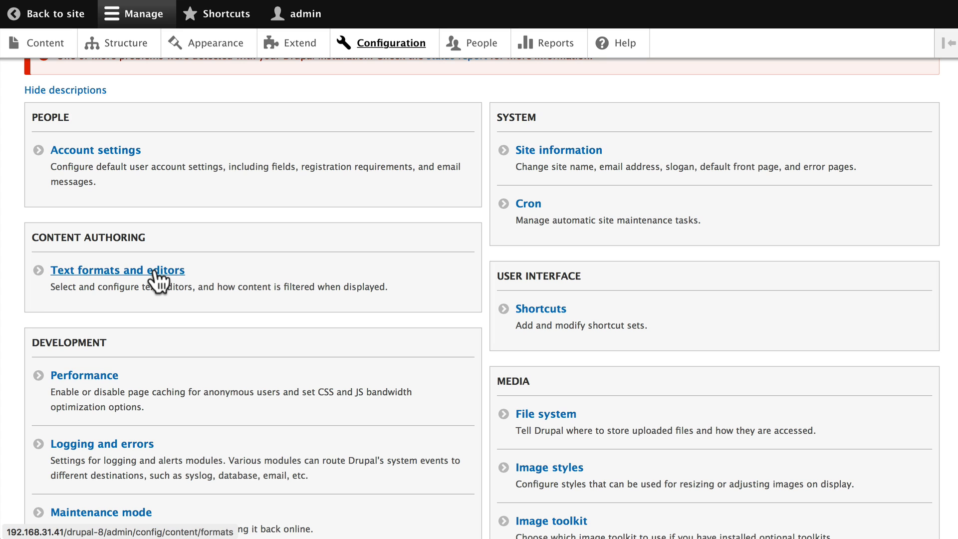
Step: Open Text formats and editors, listing Basic HTML, Restricted HTML, Full HTML and Plain text
left_click(118, 270)
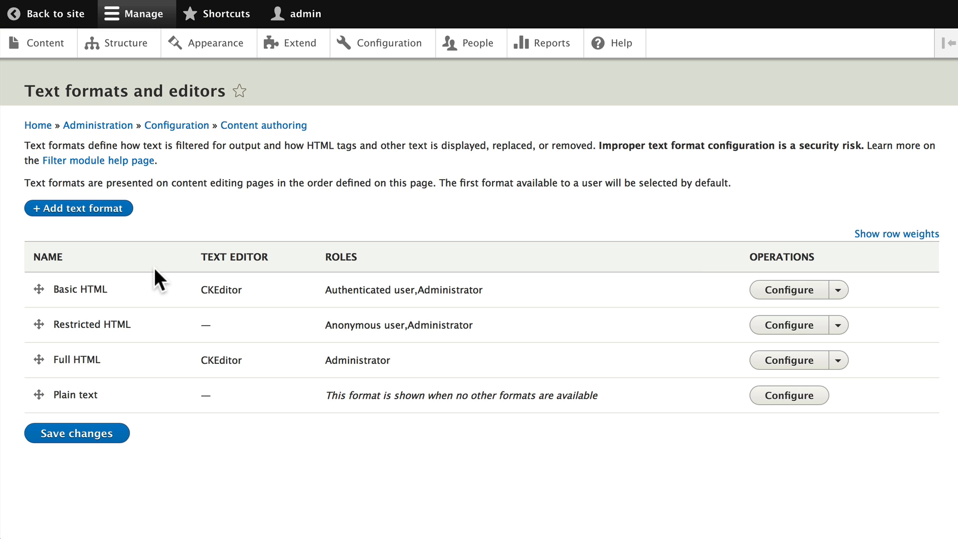
mouse_move(84, 290)
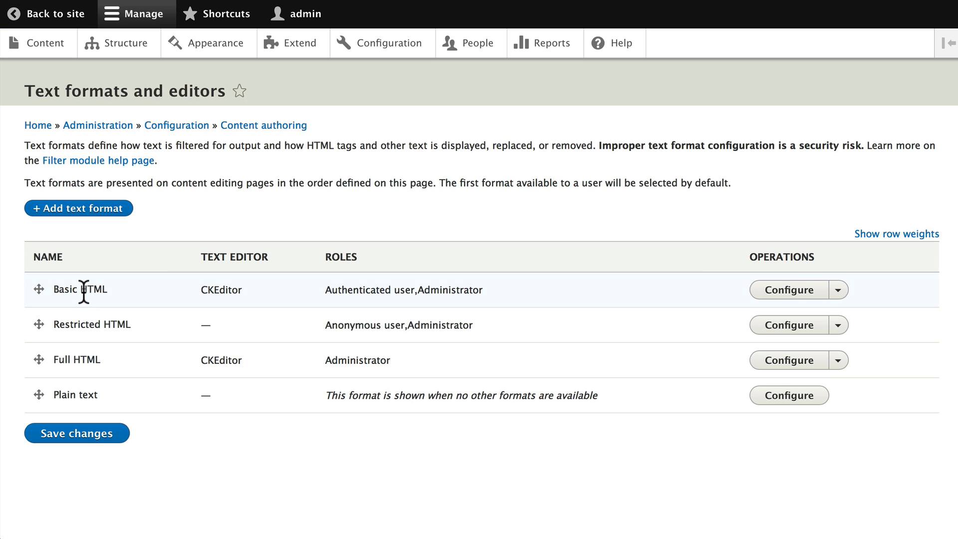
mouse_move(207, 288)
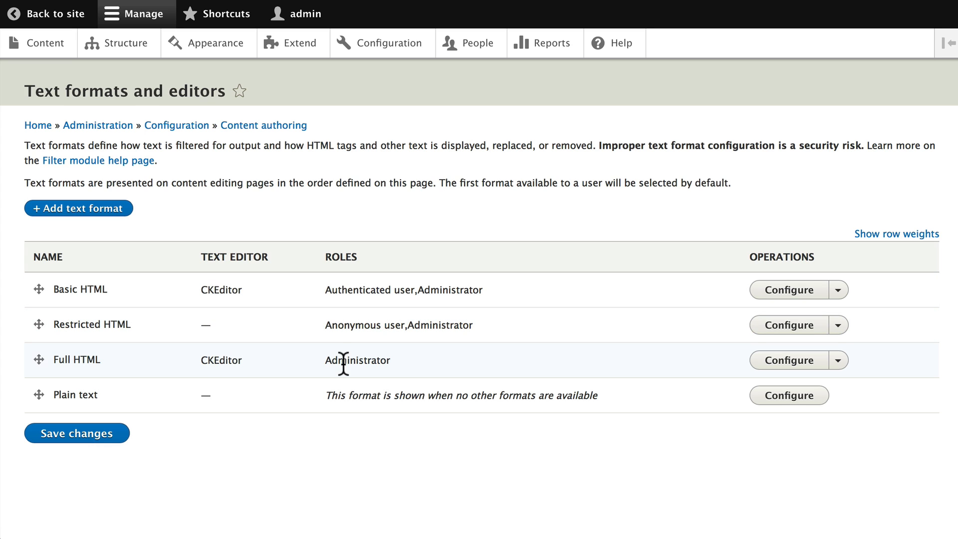
mouse_move(414, 296)
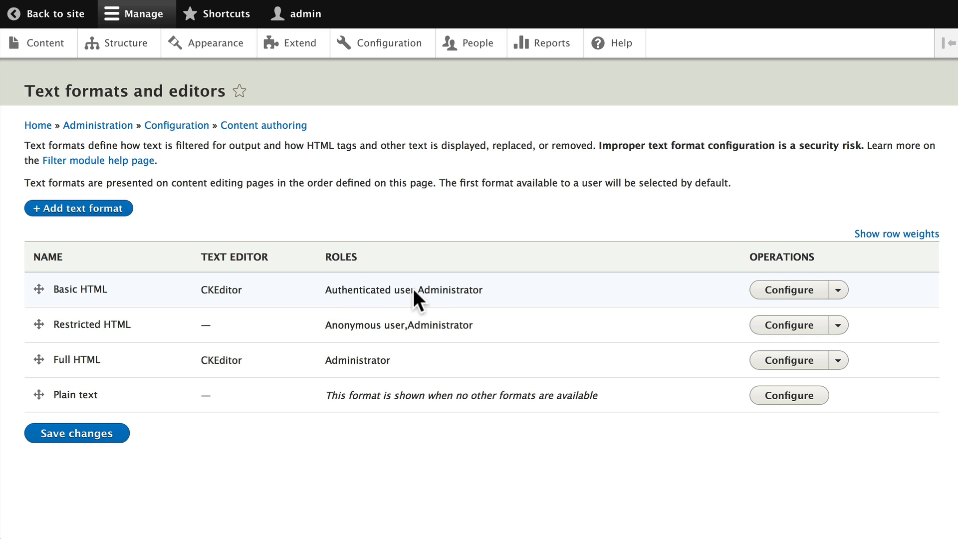
mouse_move(496, 300)
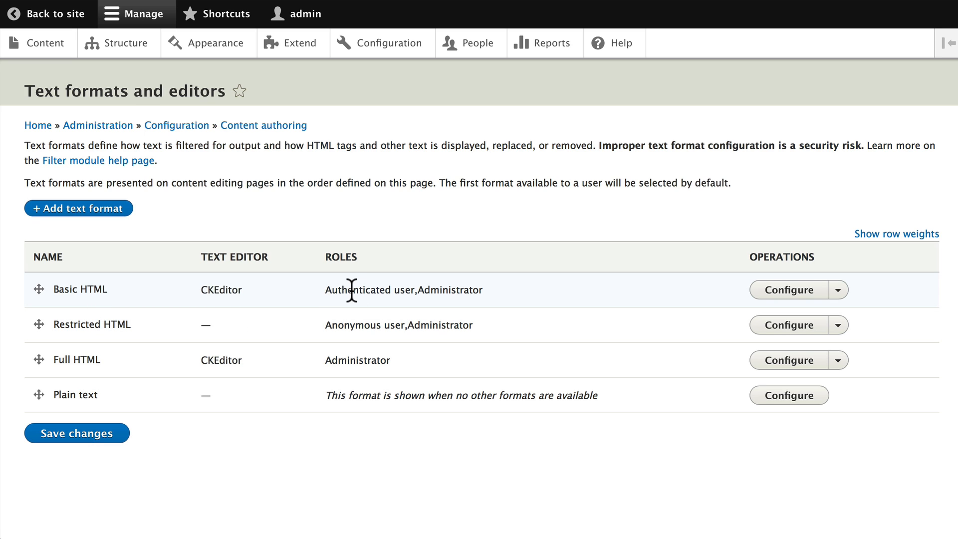
mouse_move(452, 292)
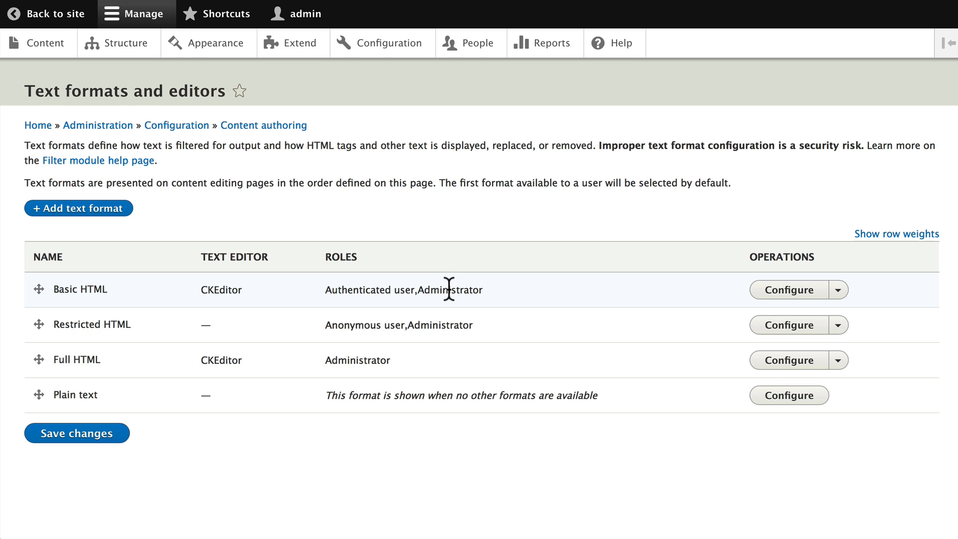
mouse_move(266, 314)
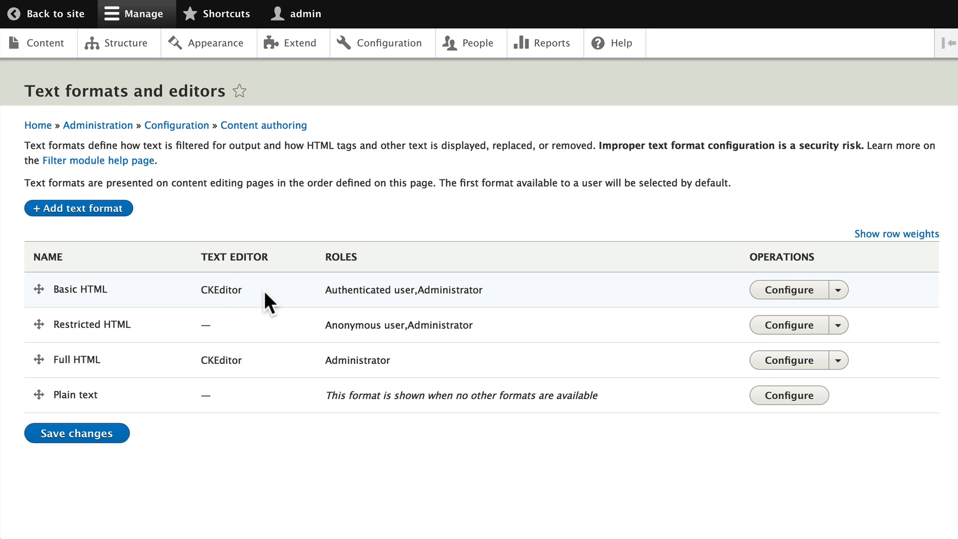
mouse_move(159, 378)
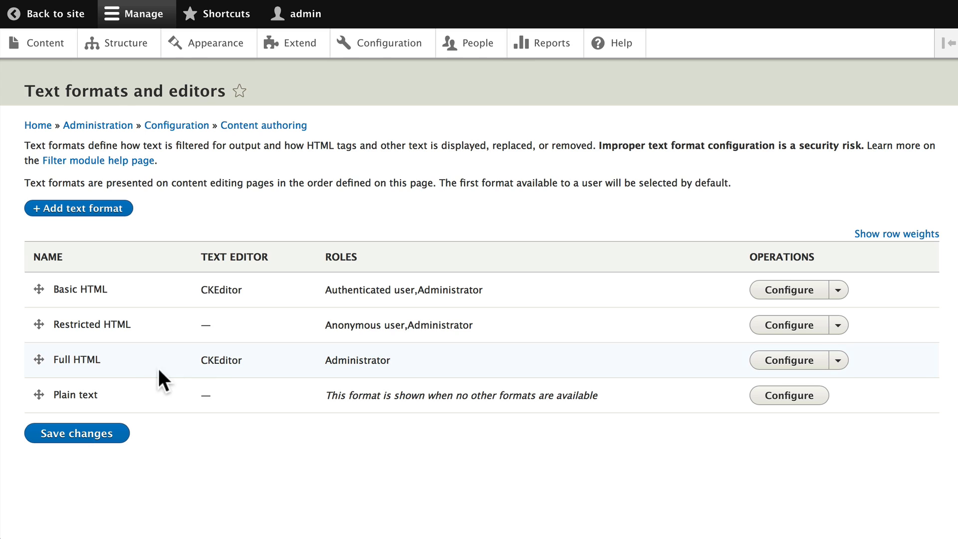
mouse_move(173, 318)
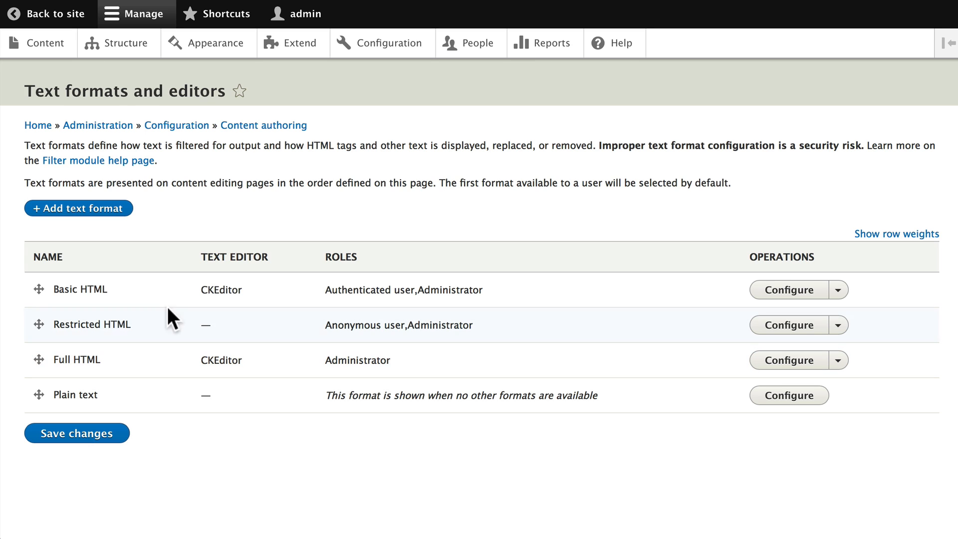
mouse_move(292, 305)
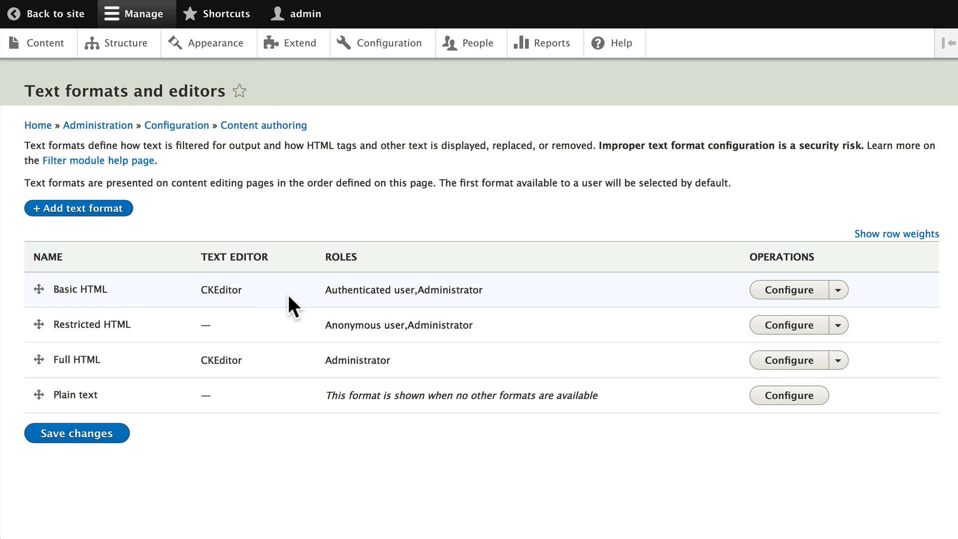
mouse_move(783, 293)
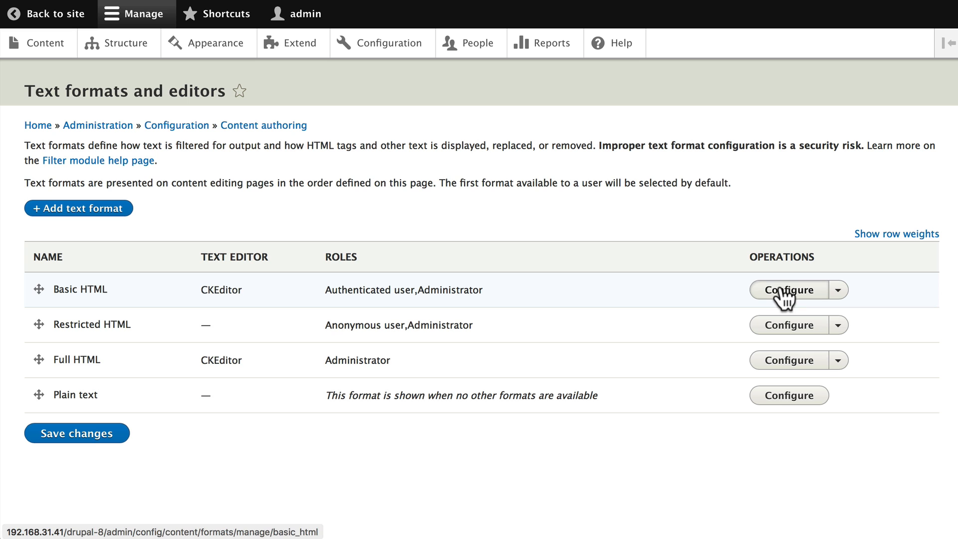
Step: Configure the Basic HTML format and scroll to its CKEditor toolbar configuration
left_click(789, 290)
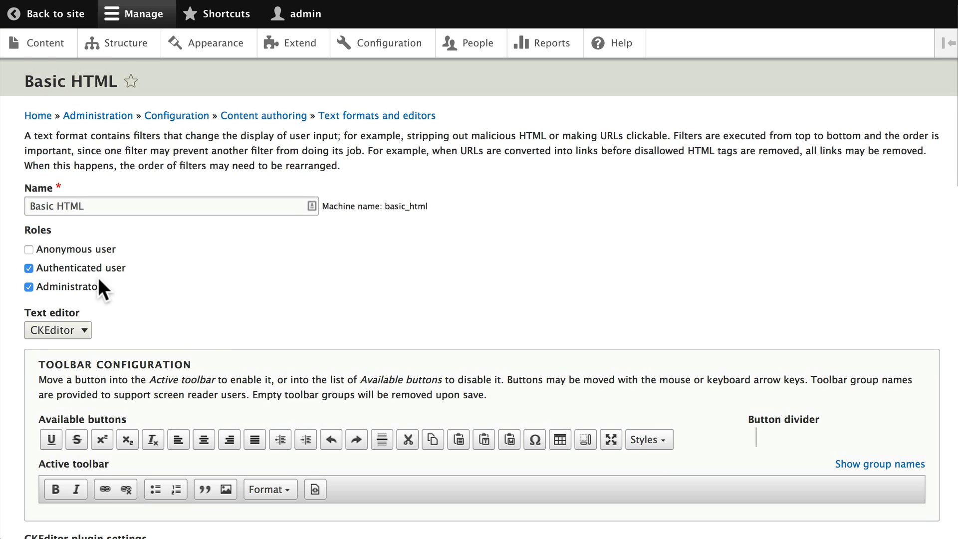
scroll("down", 3)
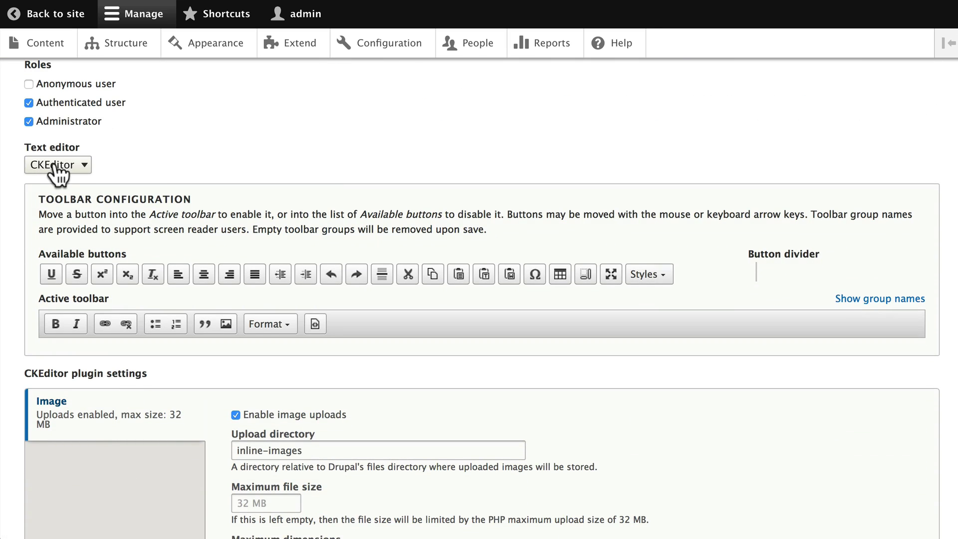
mouse_move(290, 298)
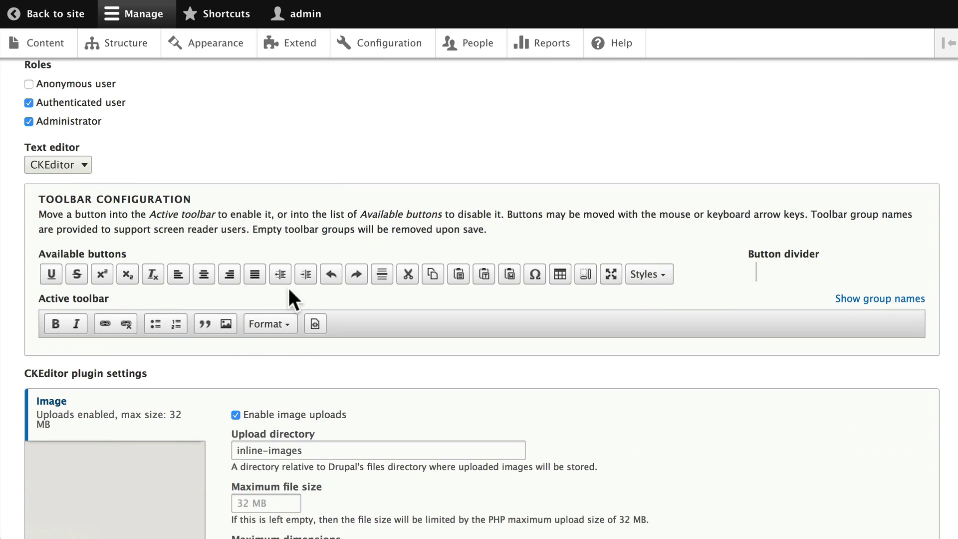
mouse_move(600, 348)
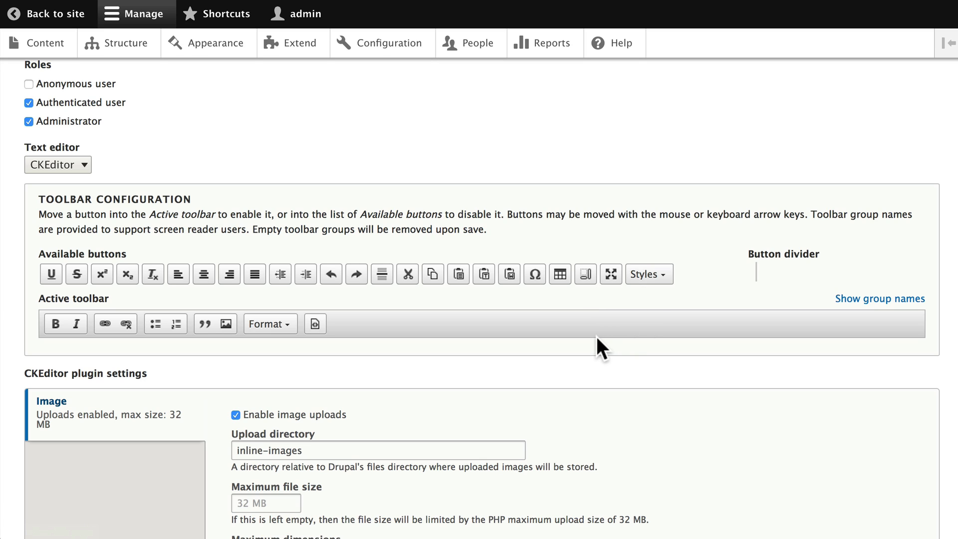
mouse_move(314, 354)
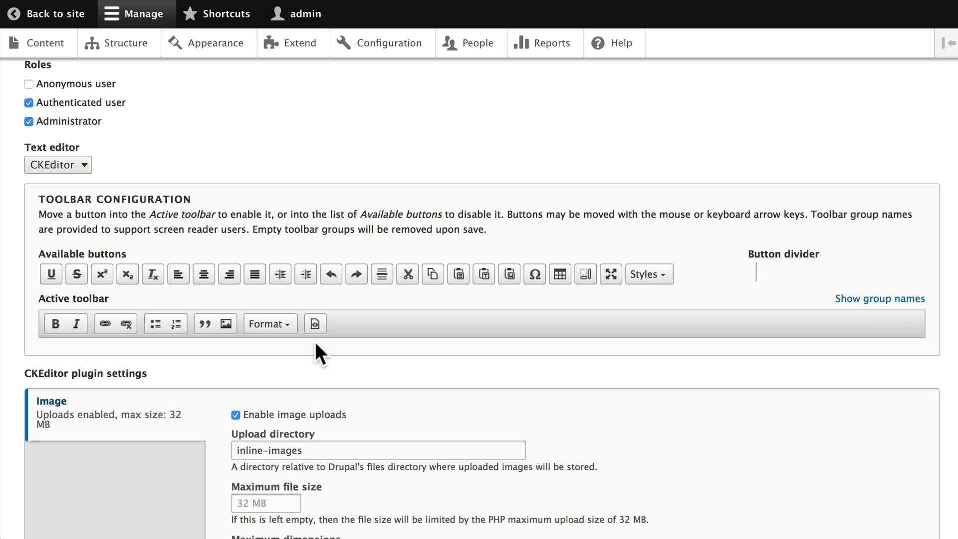
scroll("down", 3)
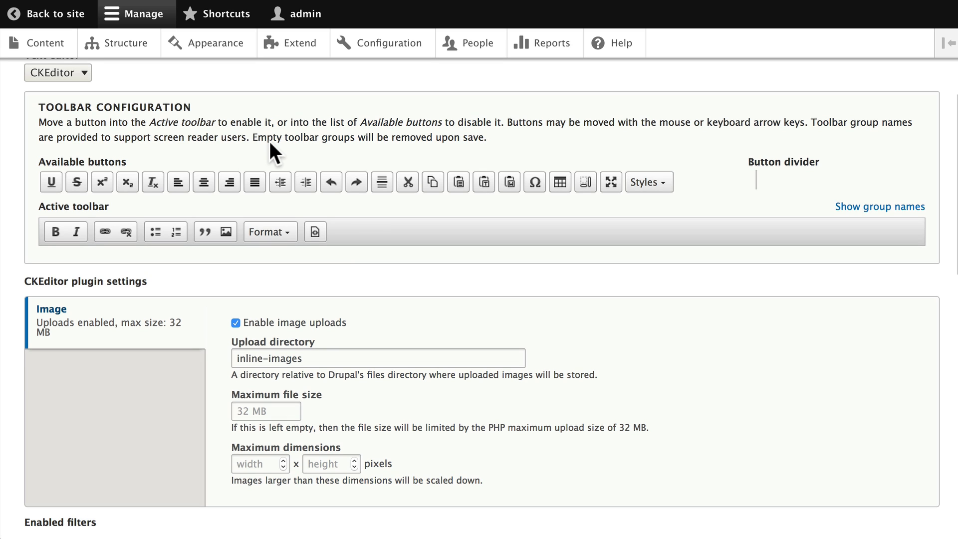
mouse_move(408, 242)
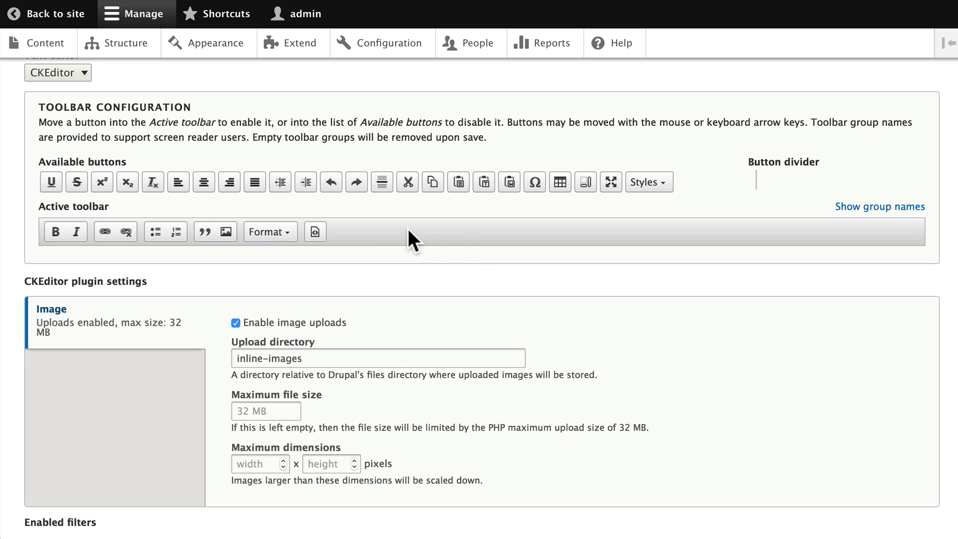
mouse_move(460, 235)
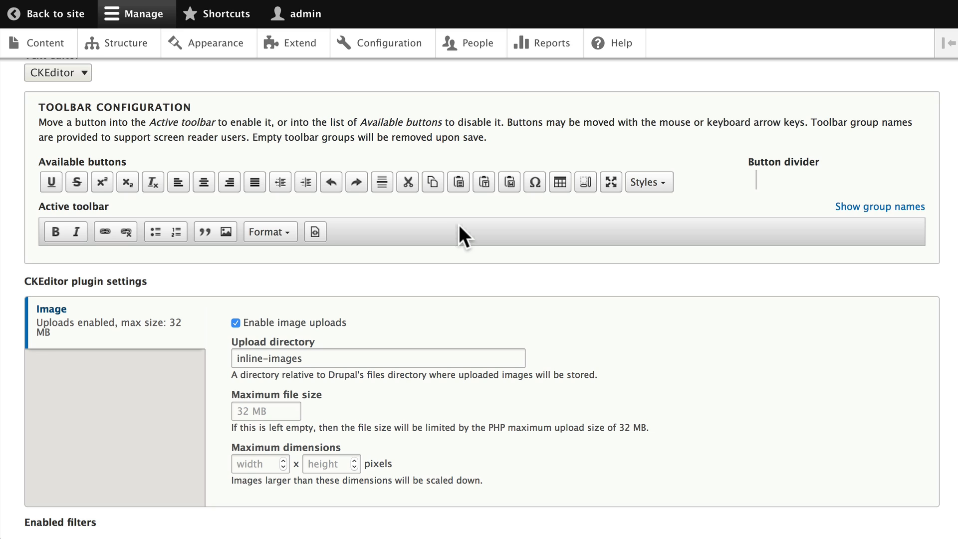
left_click(879, 206)
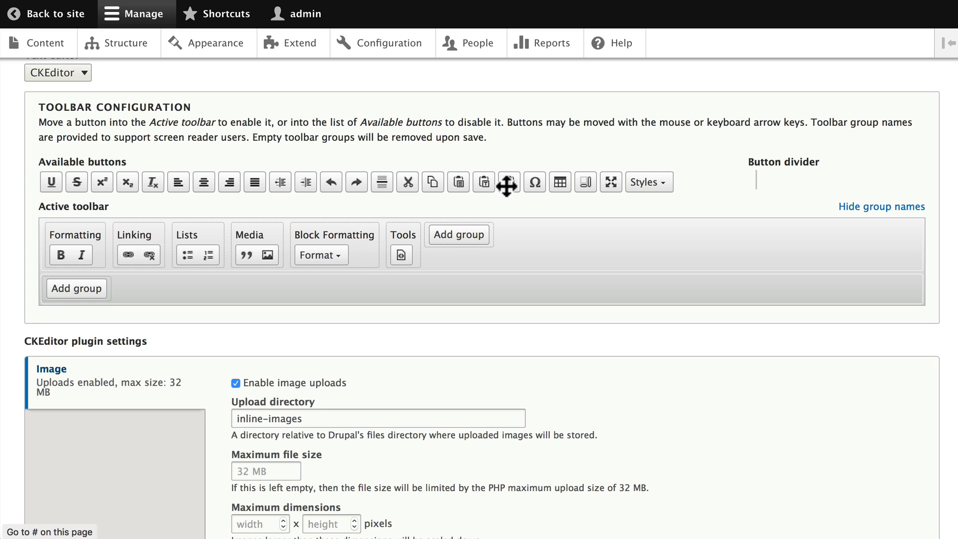
Step: Drag a paste button into the active toolbar and add a group named 'copy and paste'
left_click_drag(507, 182, 406, 255)
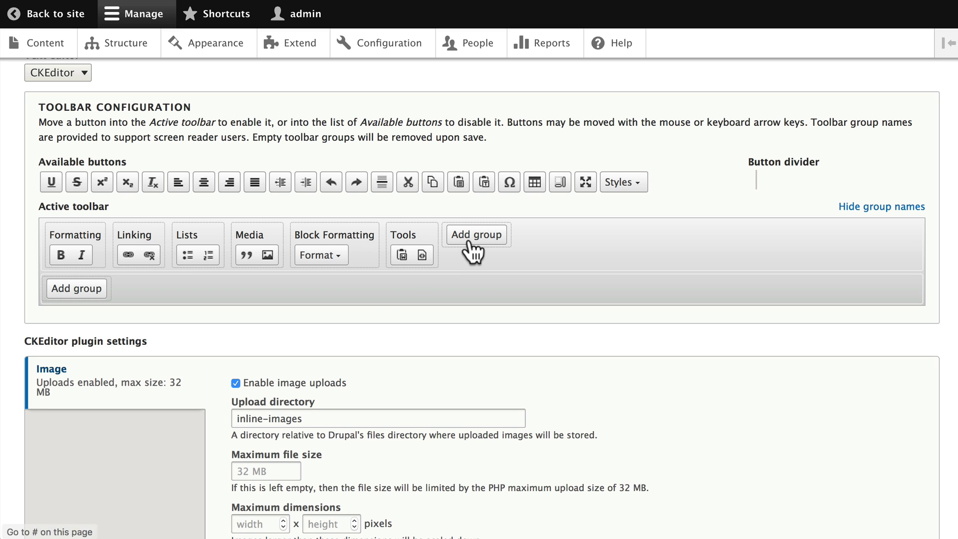
left_click(476, 235)
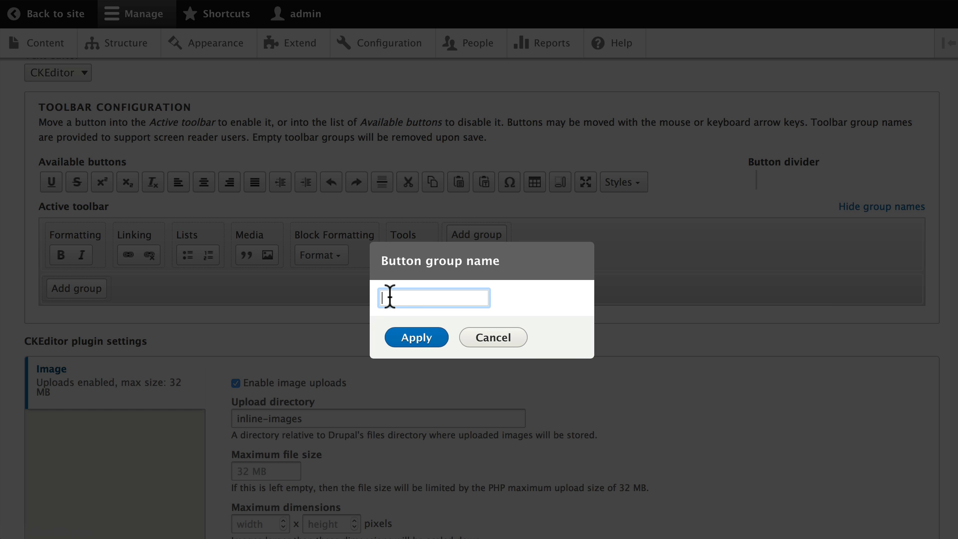
type("copy a")
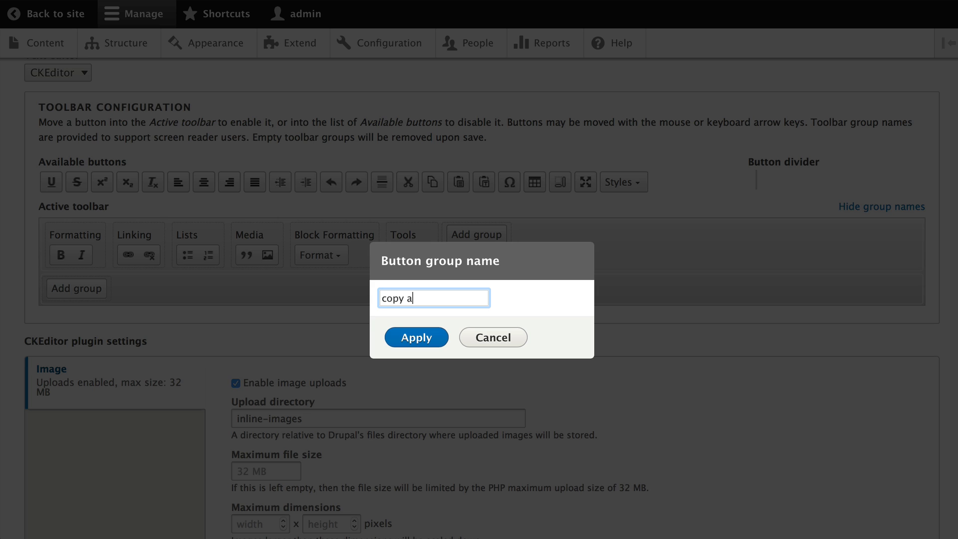
type("nd paste")
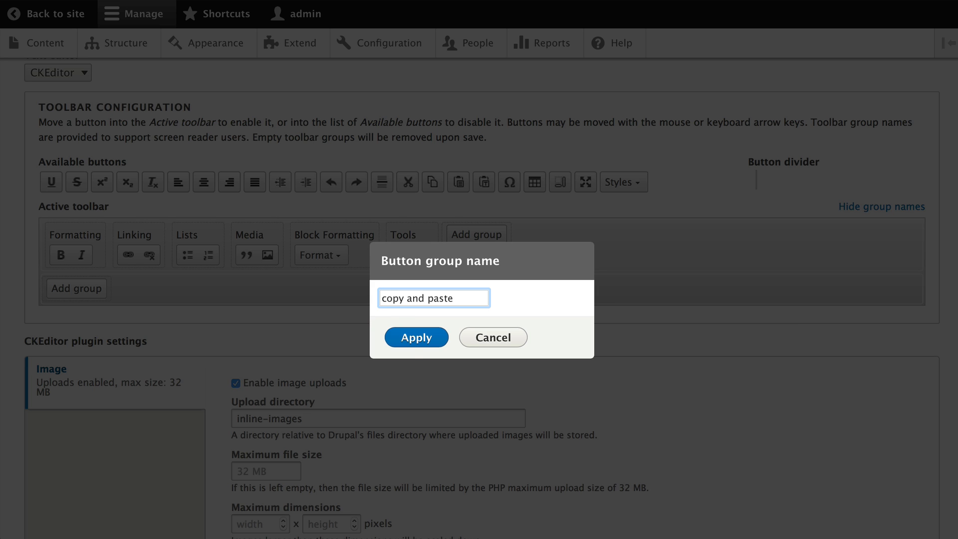
left_click(416, 338)
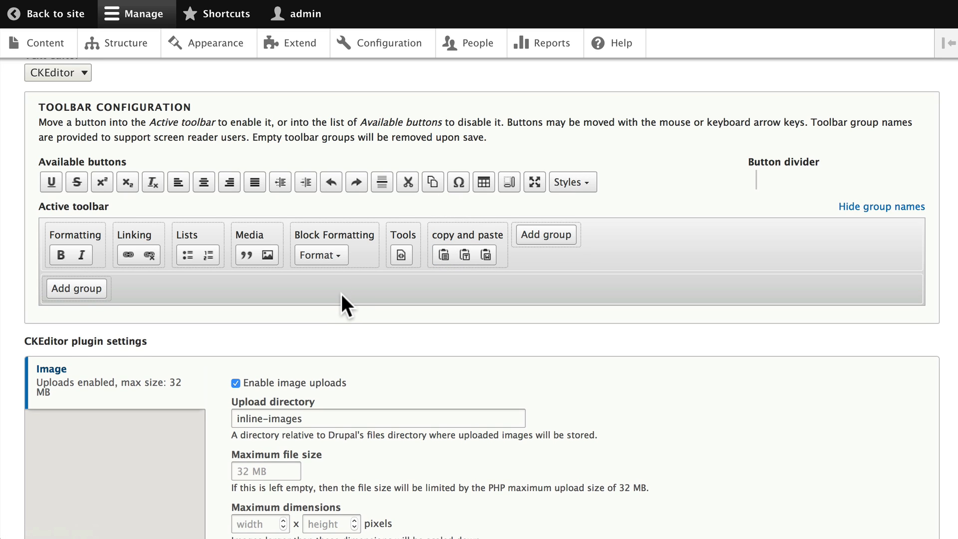
mouse_move(468, 263)
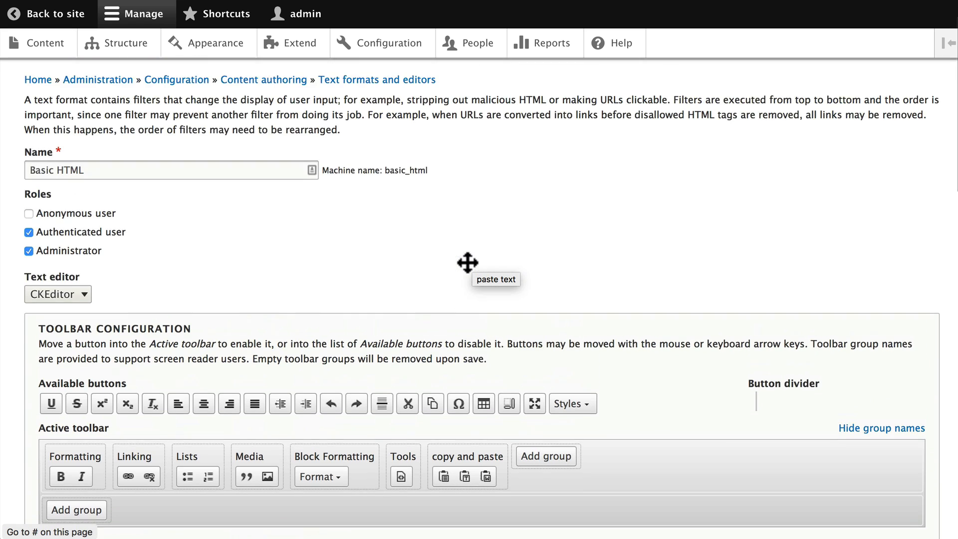
Step: Scroll down the Basic HTML form past the three-button copy and paste group
scroll("down", 3)
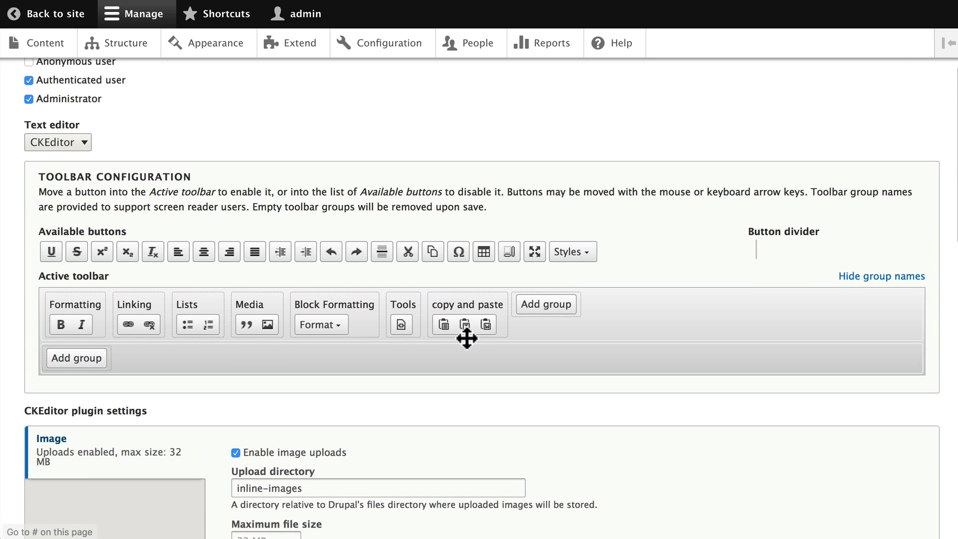
mouse_move(483, 330)
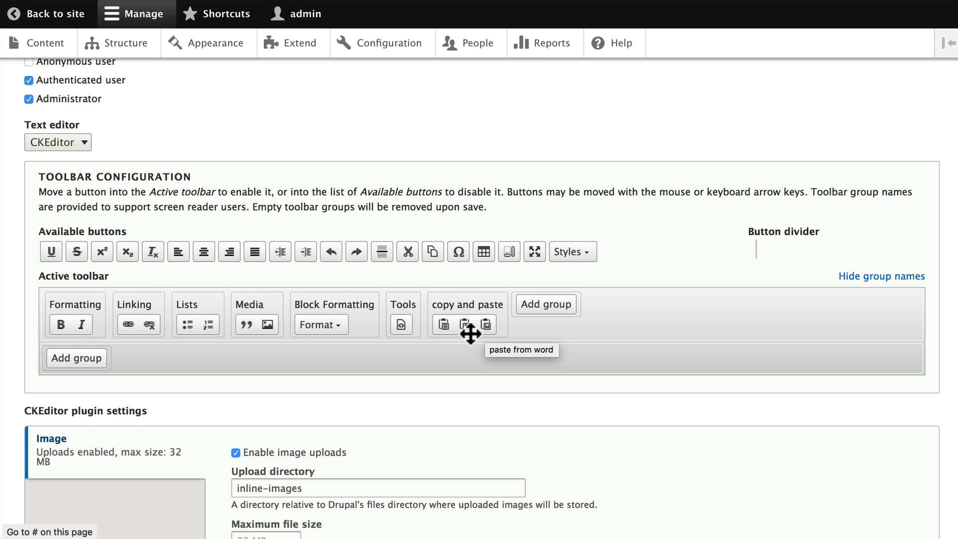
Step: Tick the 'Convert URLs into links' checkbox under Basic HTML's Enabled filters
scroll("down", 3)
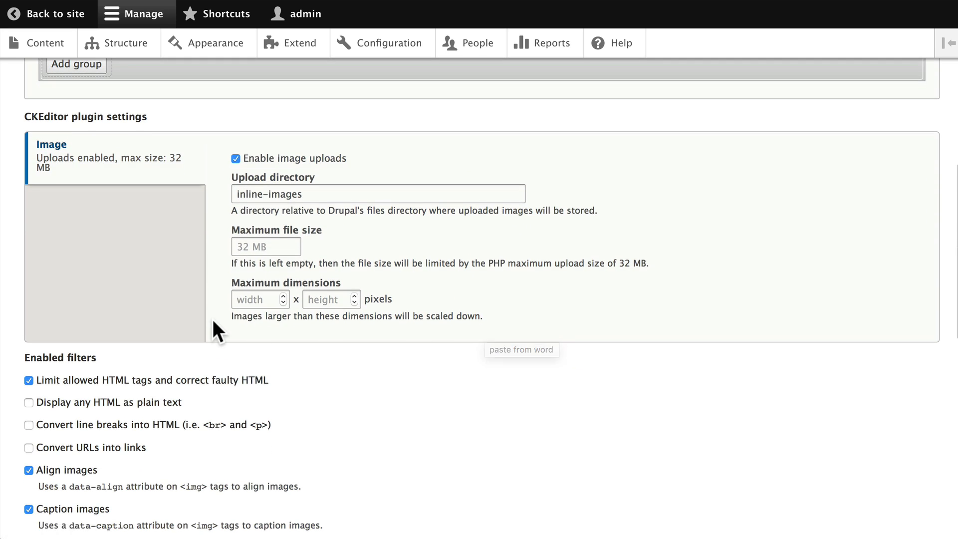
left_click(239, 194)
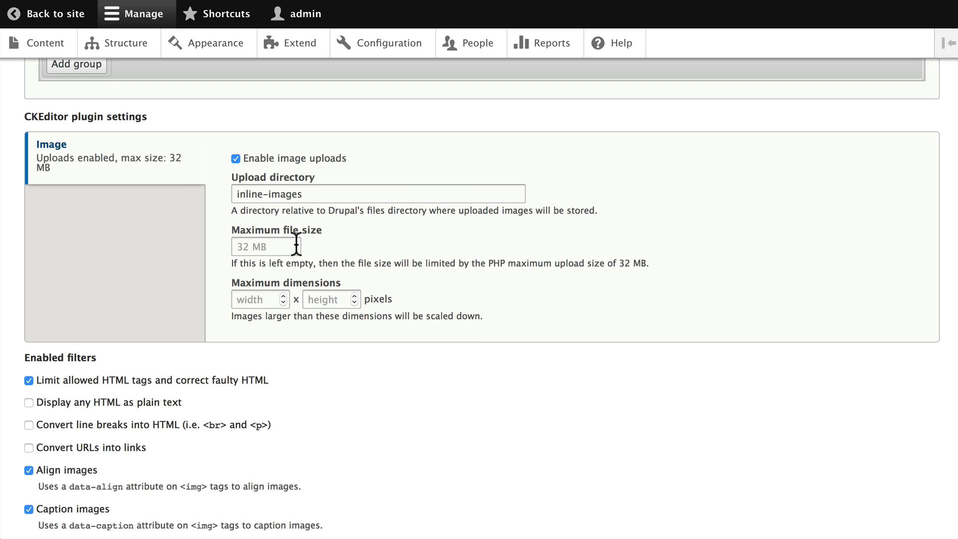
mouse_move(280, 308)
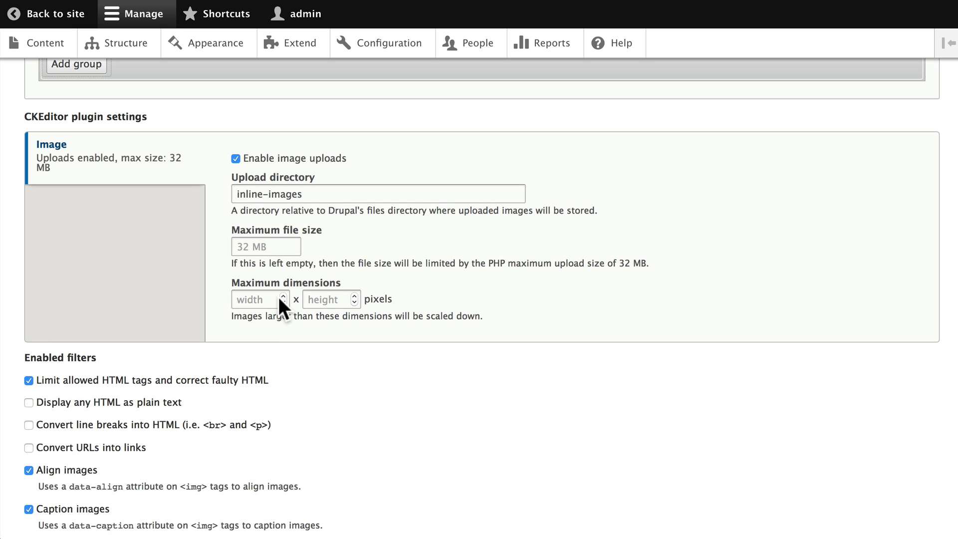
mouse_move(252, 364)
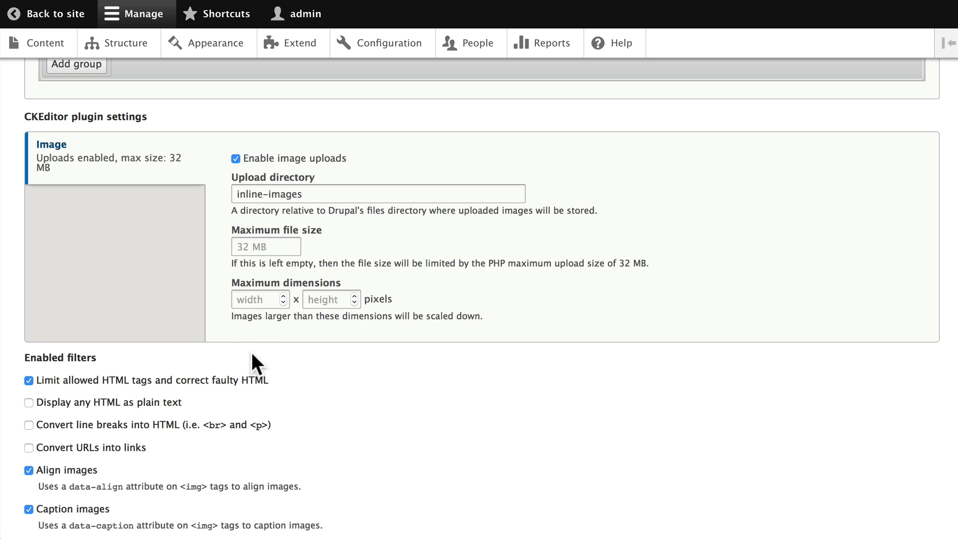
scroll("down", 3)
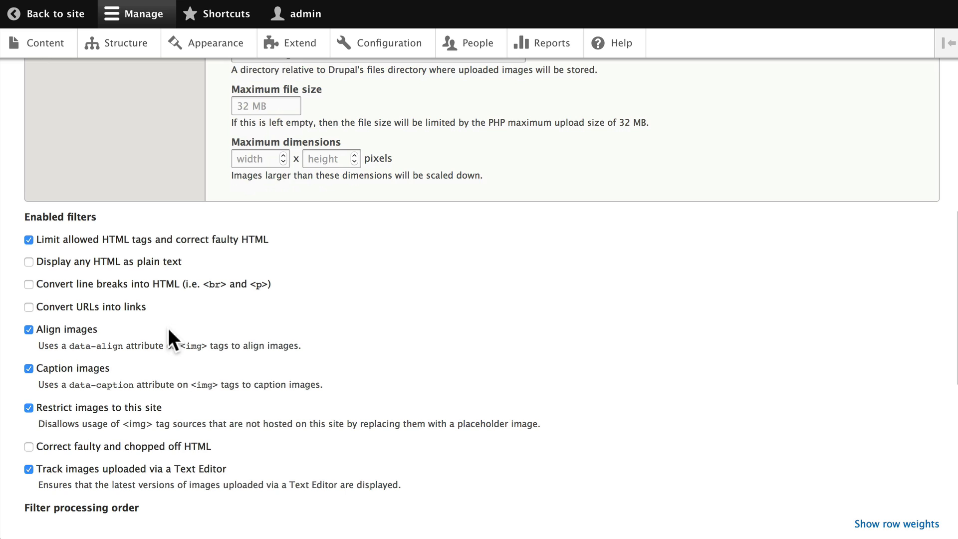
scroll("down", 3)
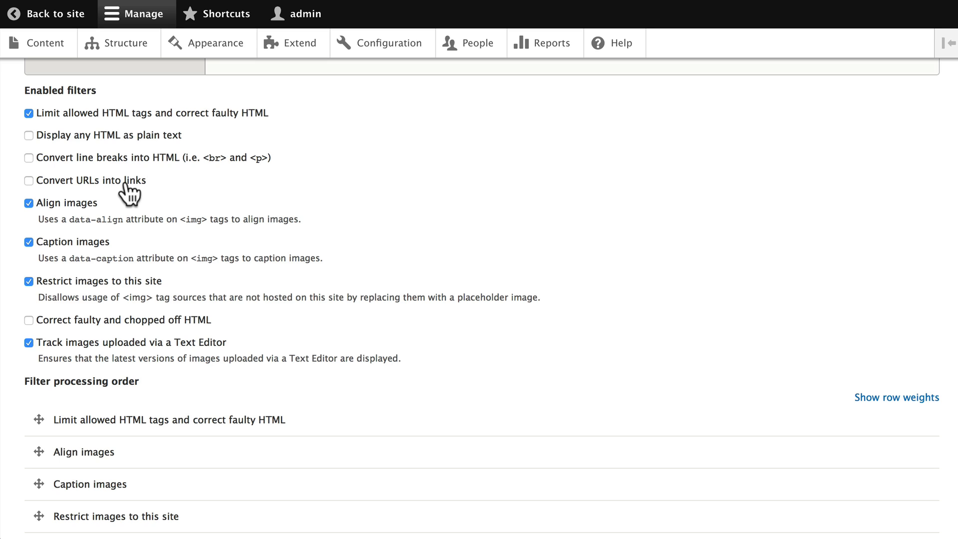
left_click(28, 180)
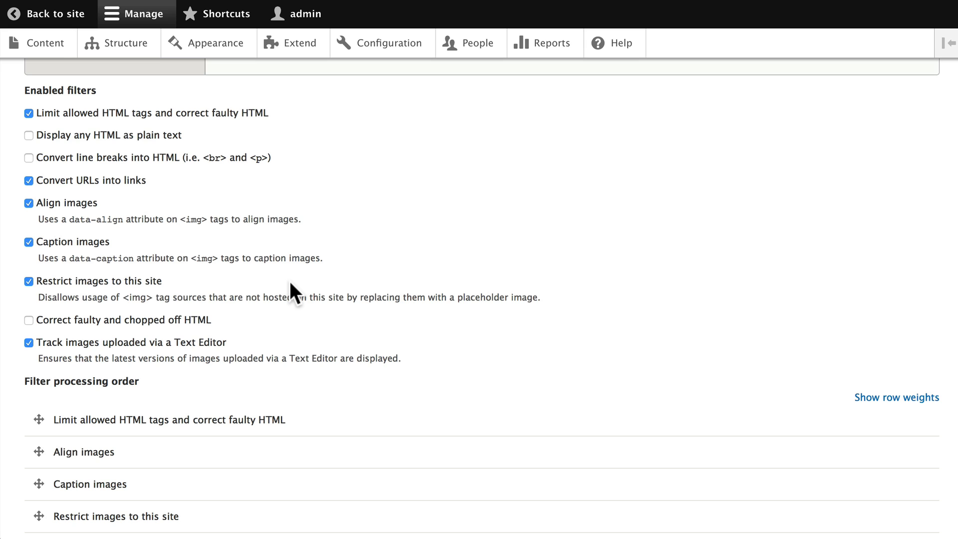
scroll("down", 3)
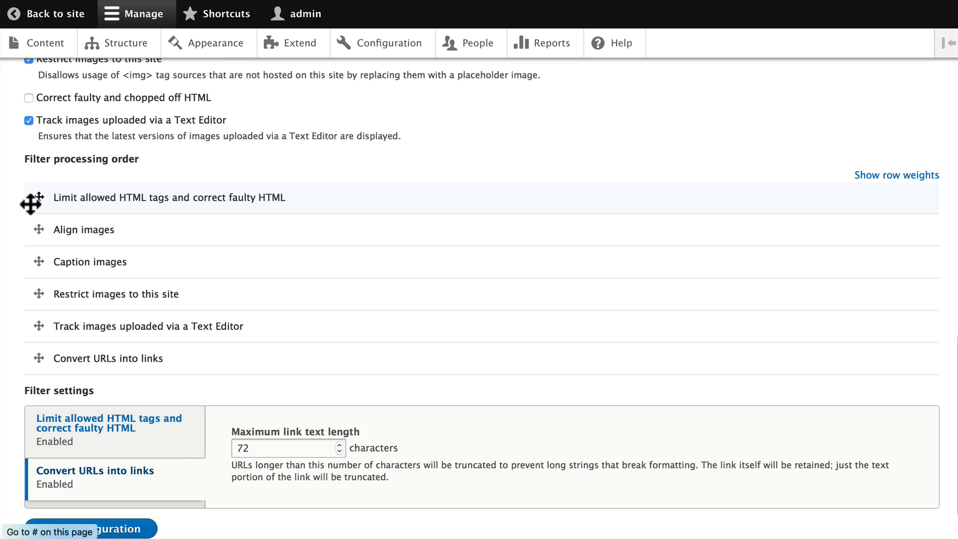
Step: Review the Convert URLs into links filter settings and save the Basic HTML configuration
scroll("down", 3)
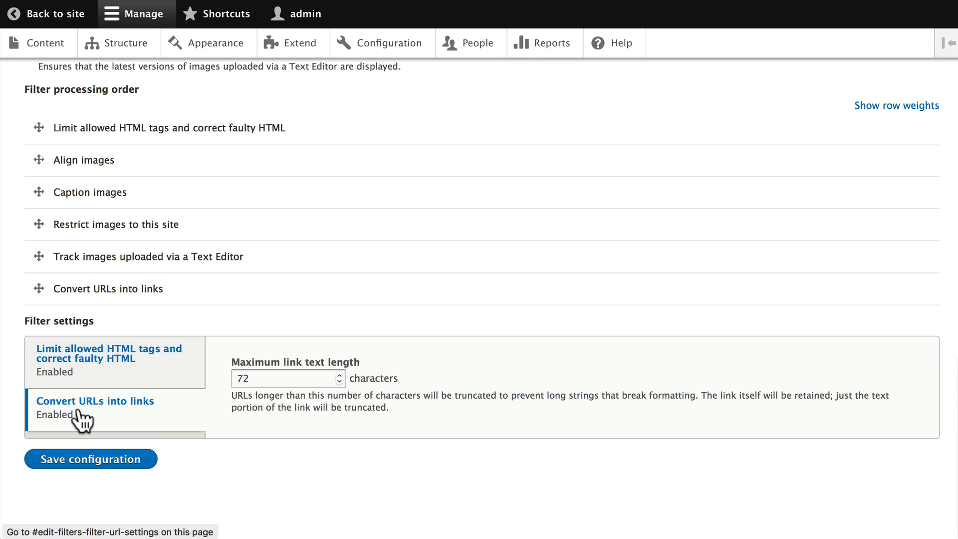
left_click(109, 353)
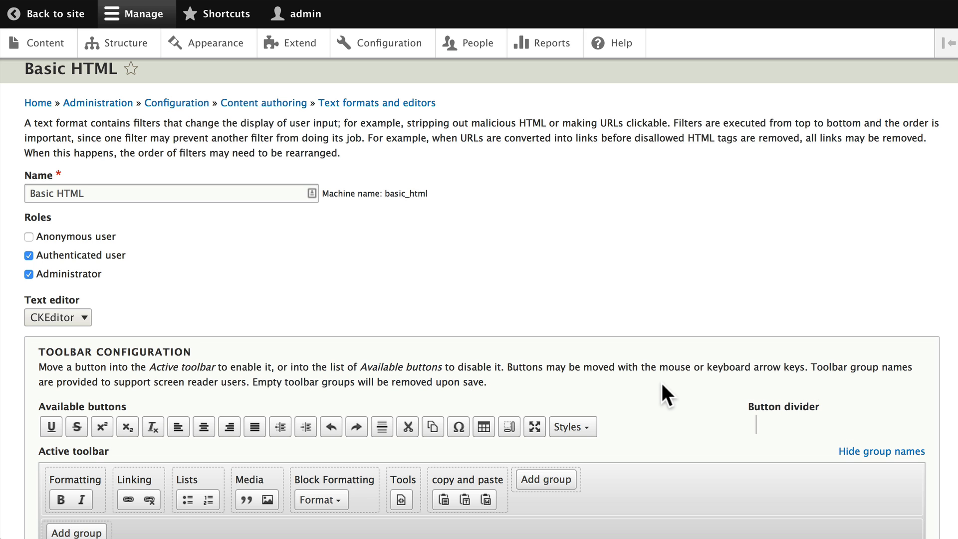
scroll("down", 3)
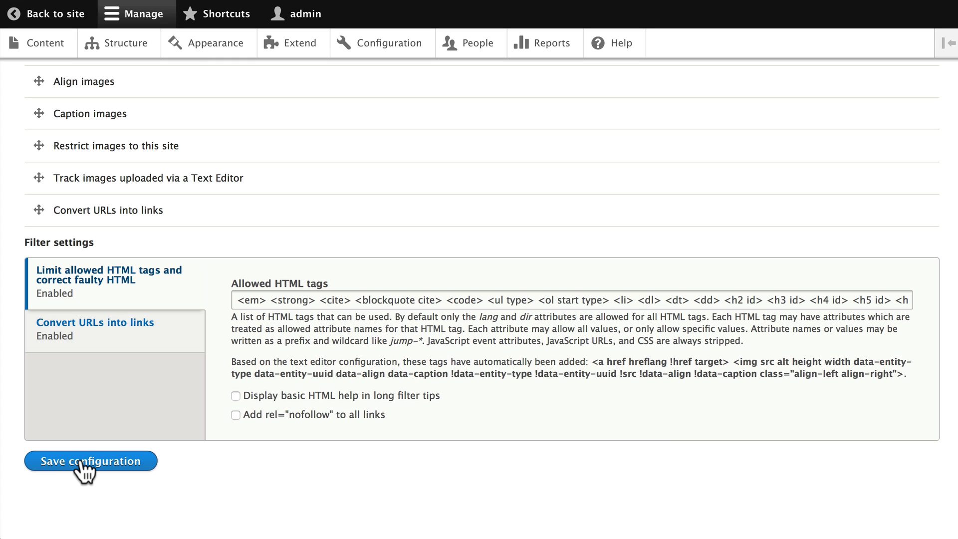
left_click(90, 461)
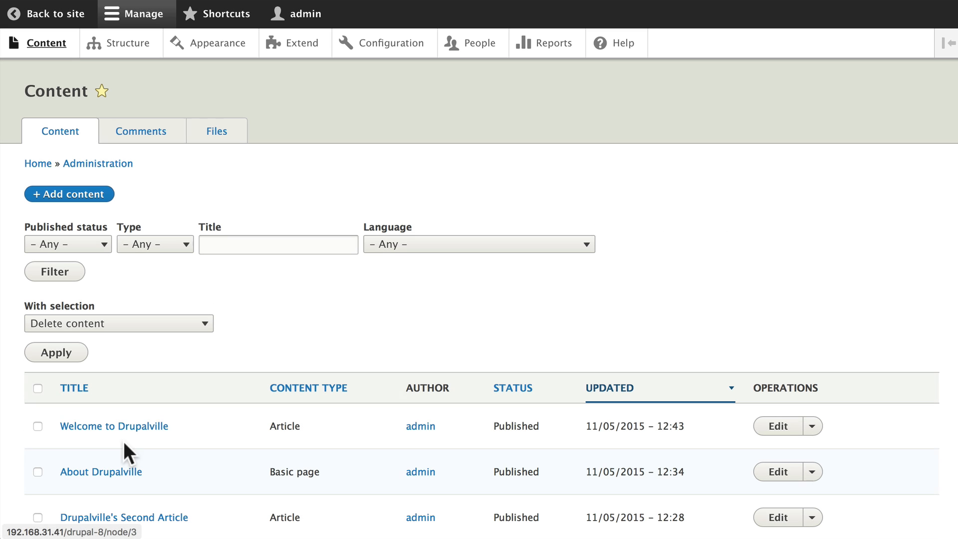
mouse_move(329, 501)
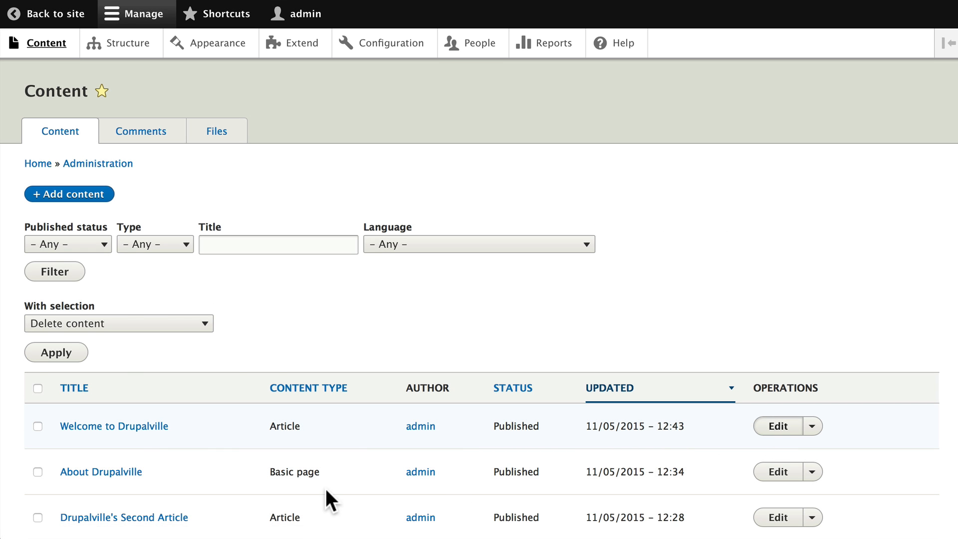
Step: Edit Welcome to Drupalville, switch its body format to Basic HTML, and save it
left_click(778, 426)
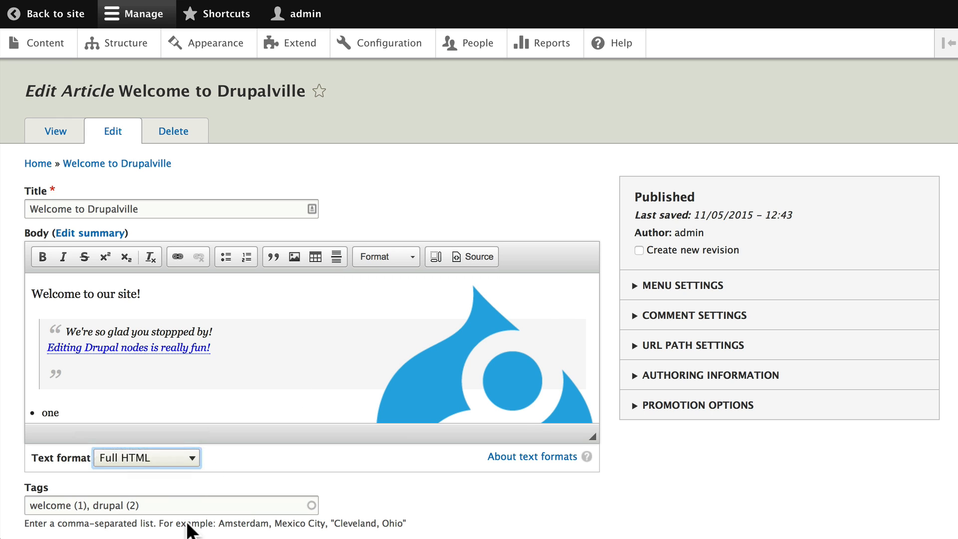
left_click(146, 457)
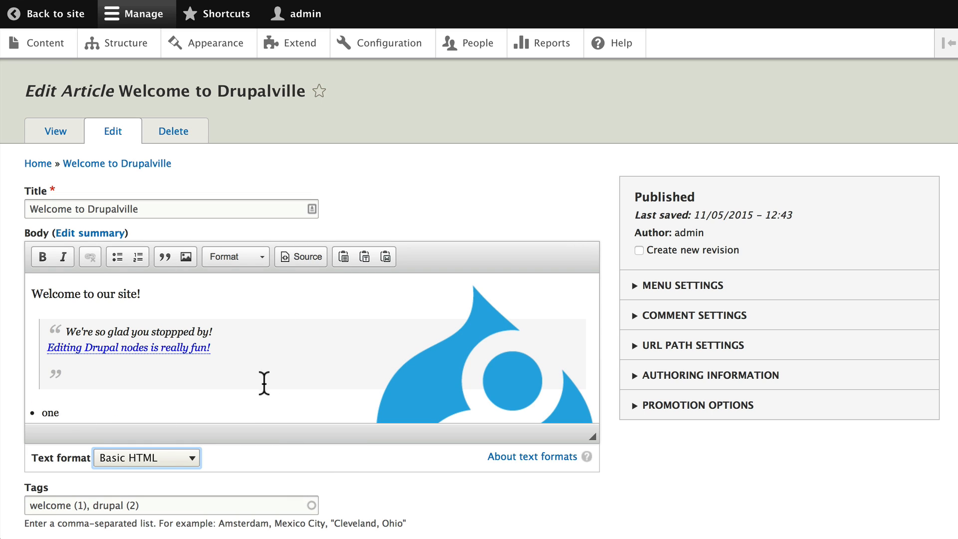
mouse_move(376, 284)
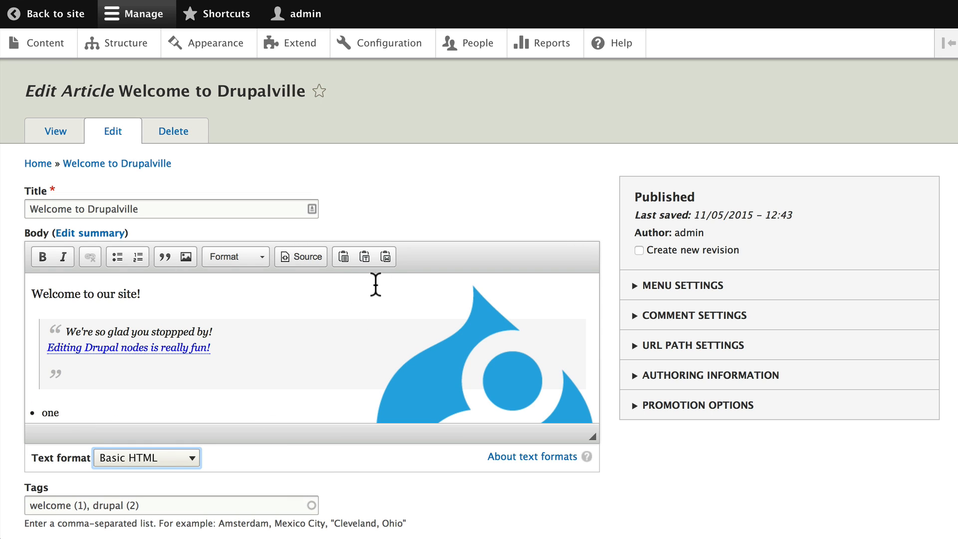
mouse_move(364, 257)
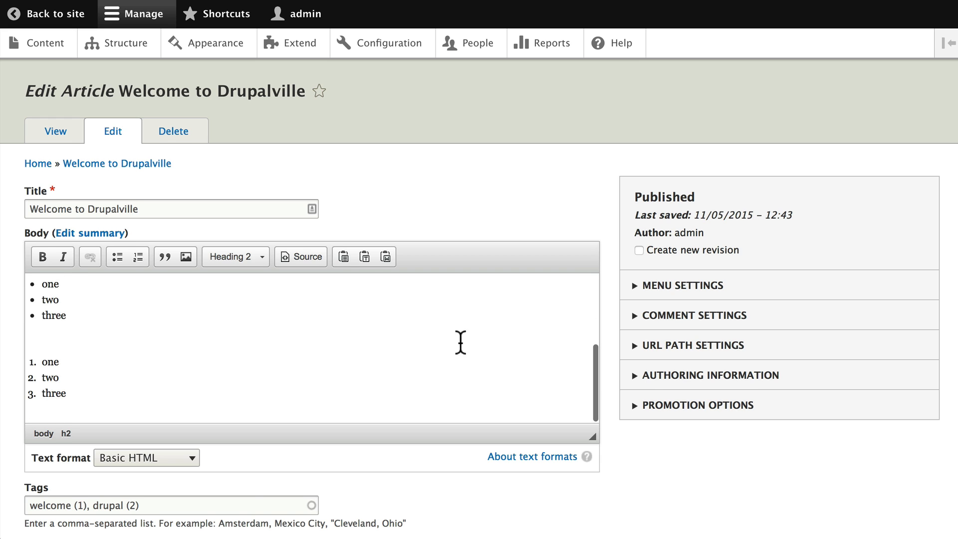
scroll("down", 3)
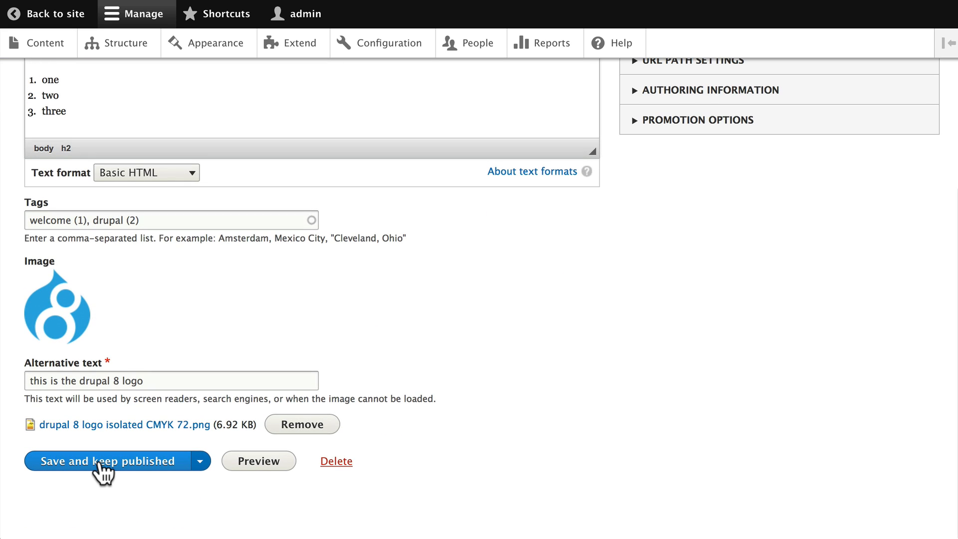
left_click(101, 461)
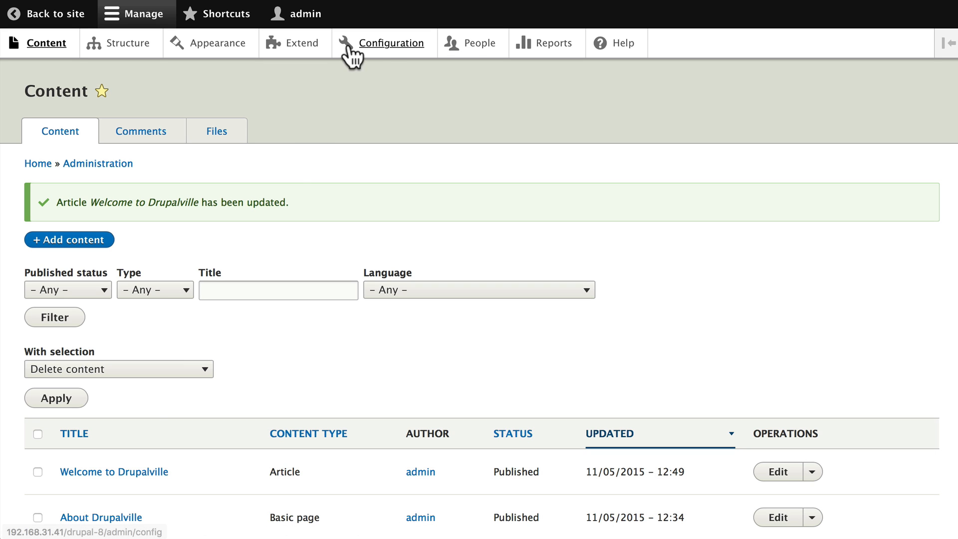
Step: Go to Configuration, then Text formats and editors, and configure Full HTML
left_click(388, 42)
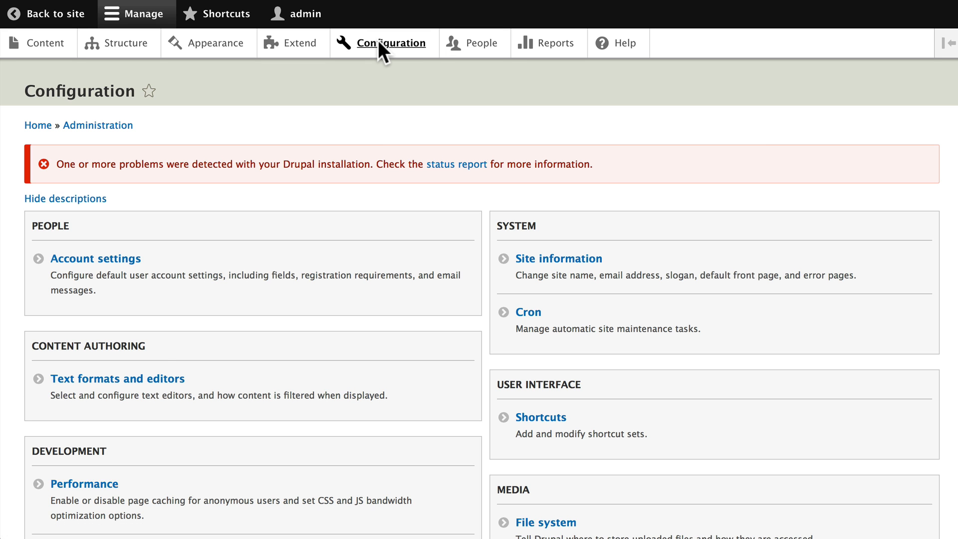
scroll("down", 3)
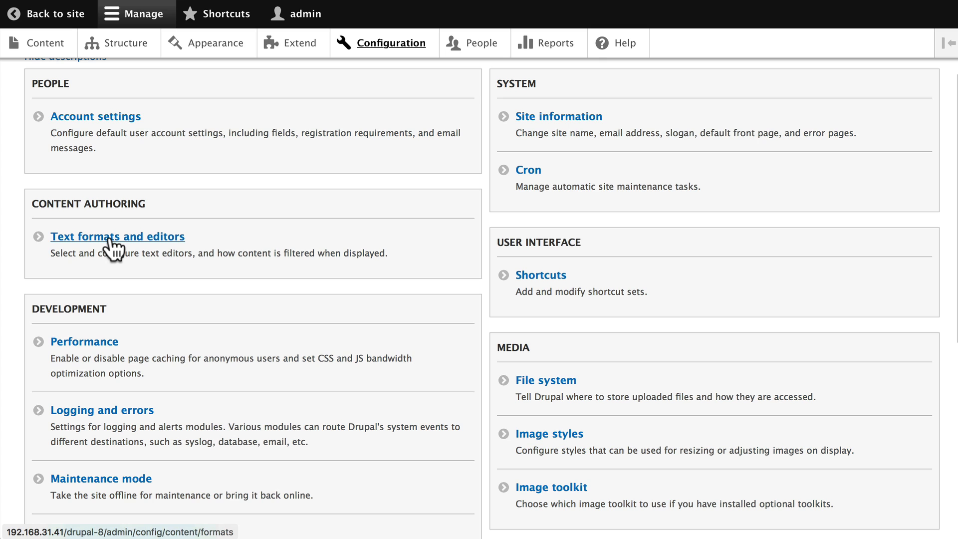
left_click(118, 236)
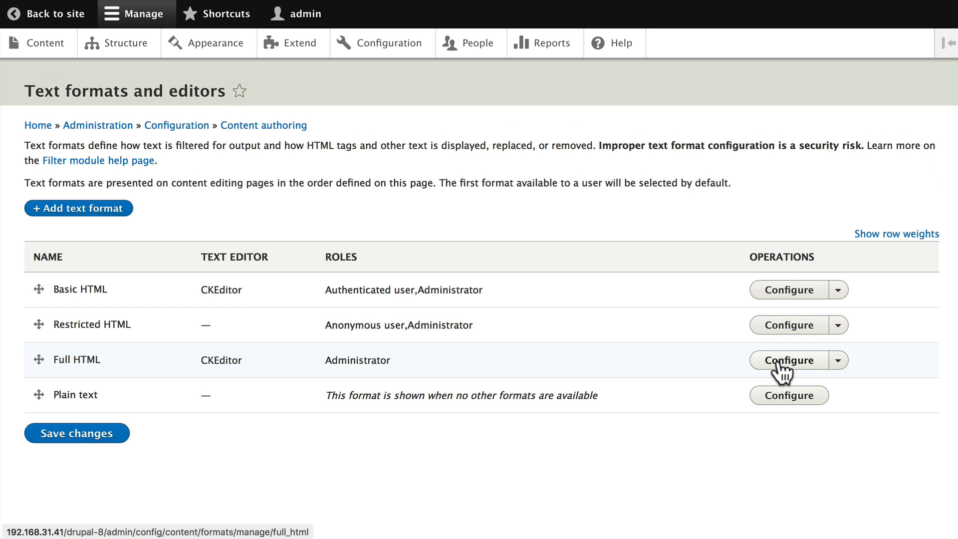
left_click(788, 361)
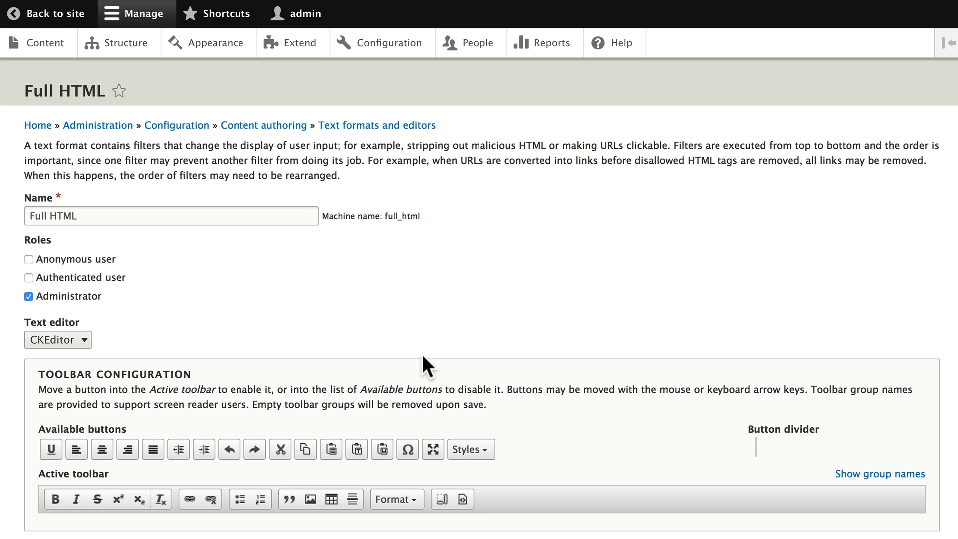
Step: Show Full HTML's toolbar group names and add a 'copy and paste' button group
scroll("down", 3)
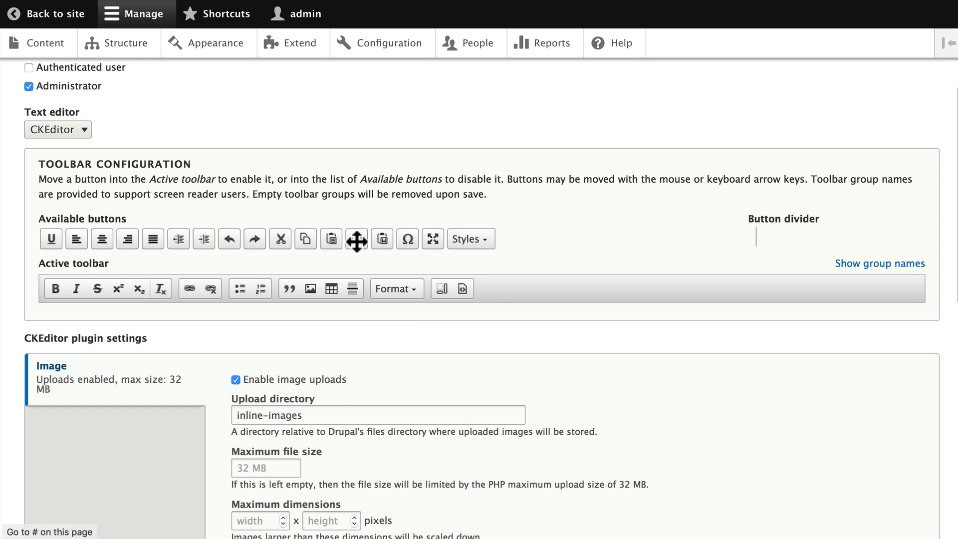
left_click(880, 263)
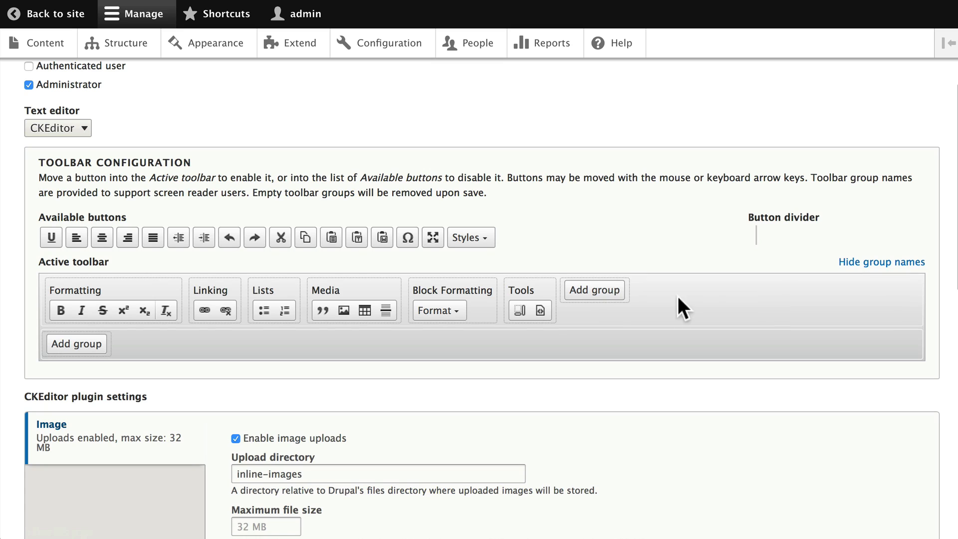
mouse_move(70, 347)
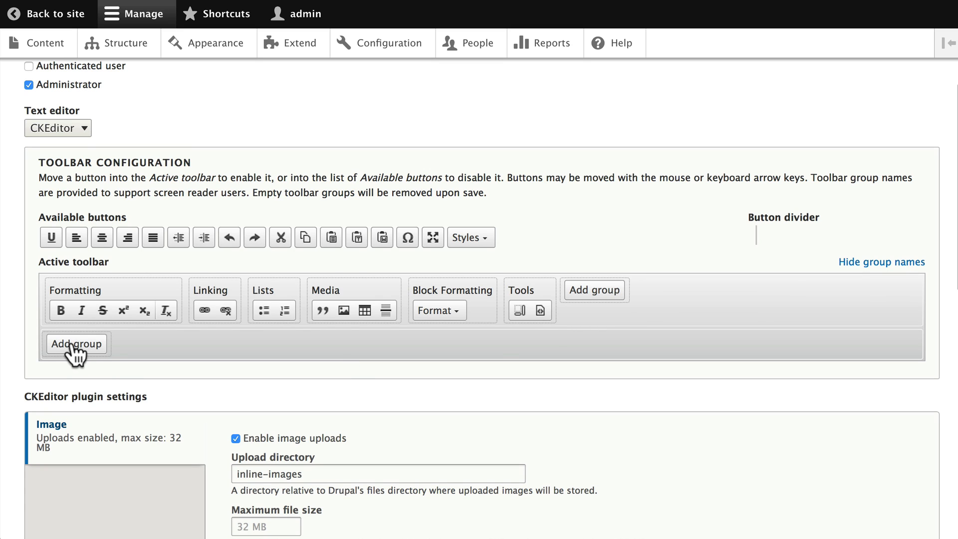
left_click(76, 344)
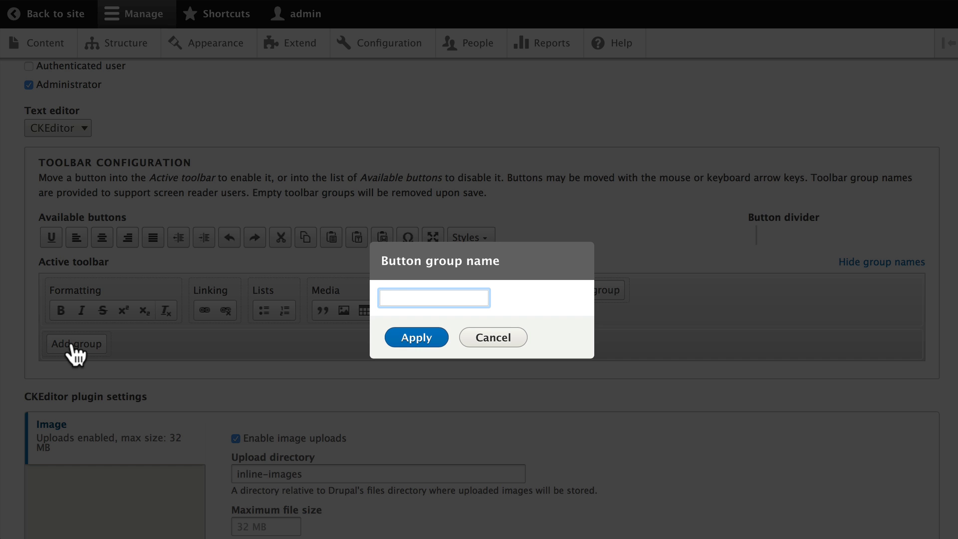
type("copy")
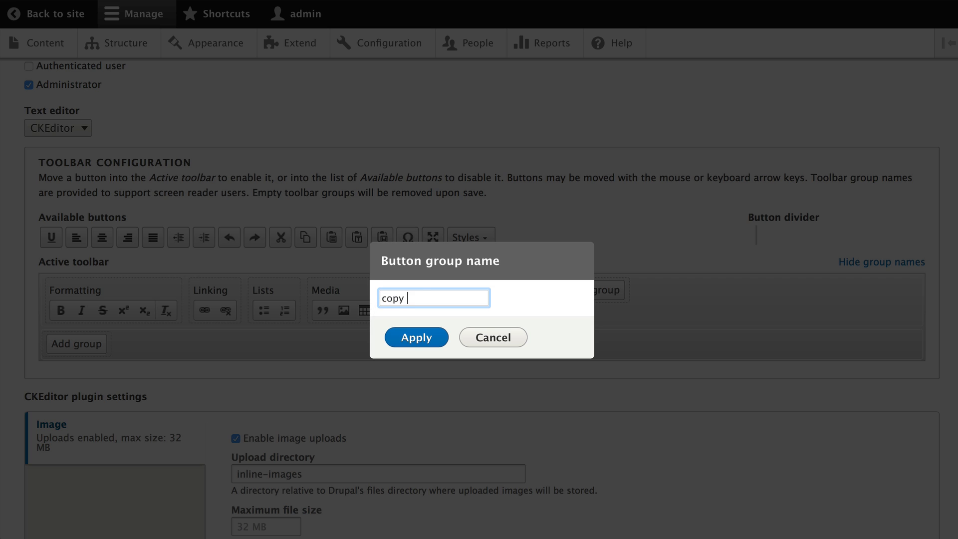
left_click(416, 337)
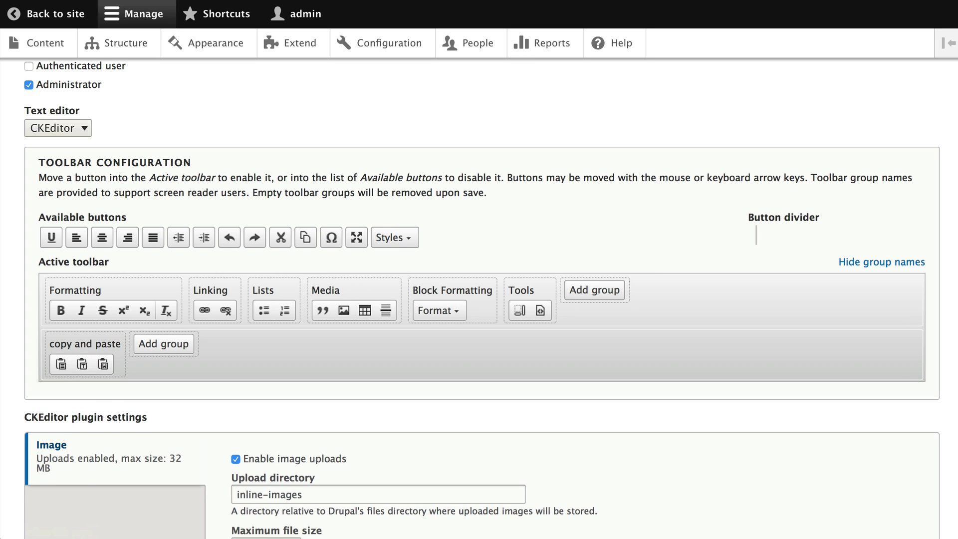
Step: Save the Full HTML text format configuration from the bottom of the page
scroll("down", 3)
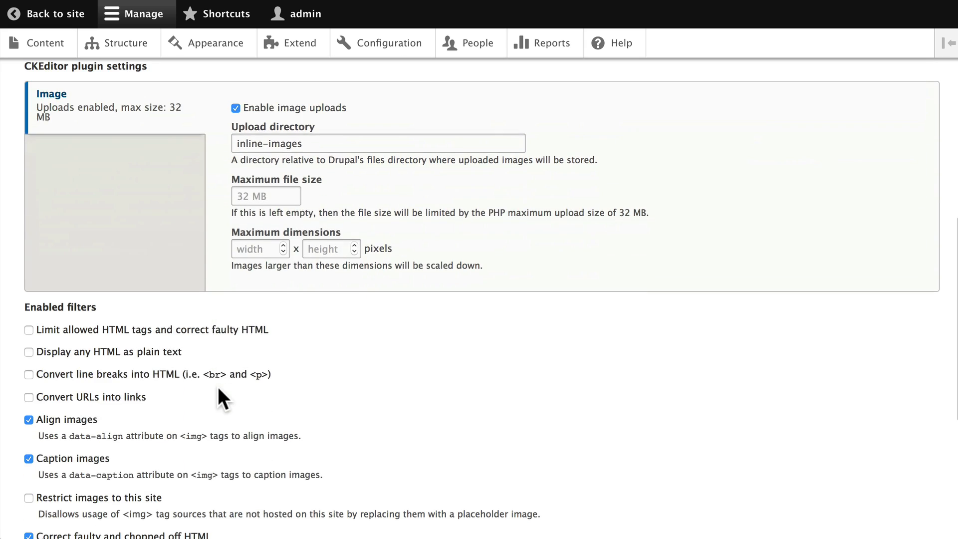
scroll("down", 3)
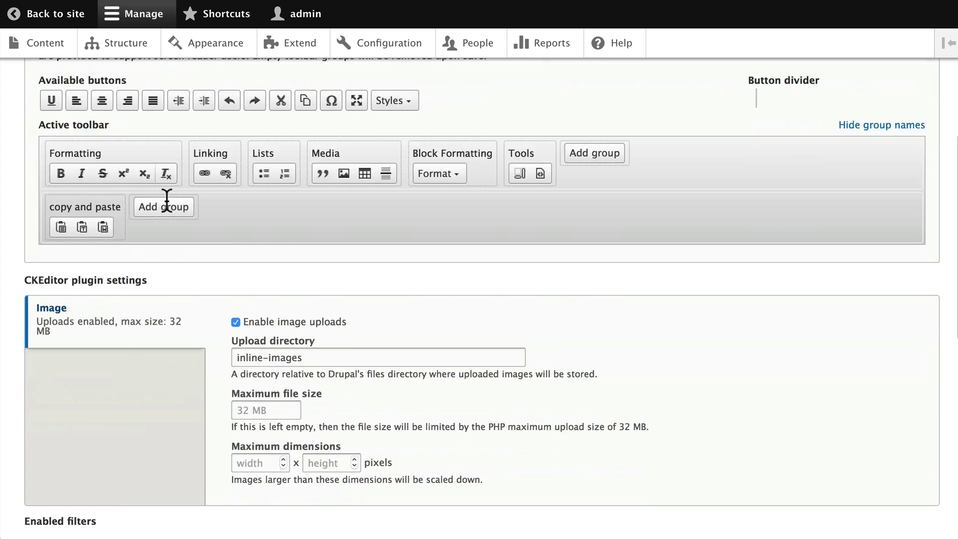
scroll("down", 3)
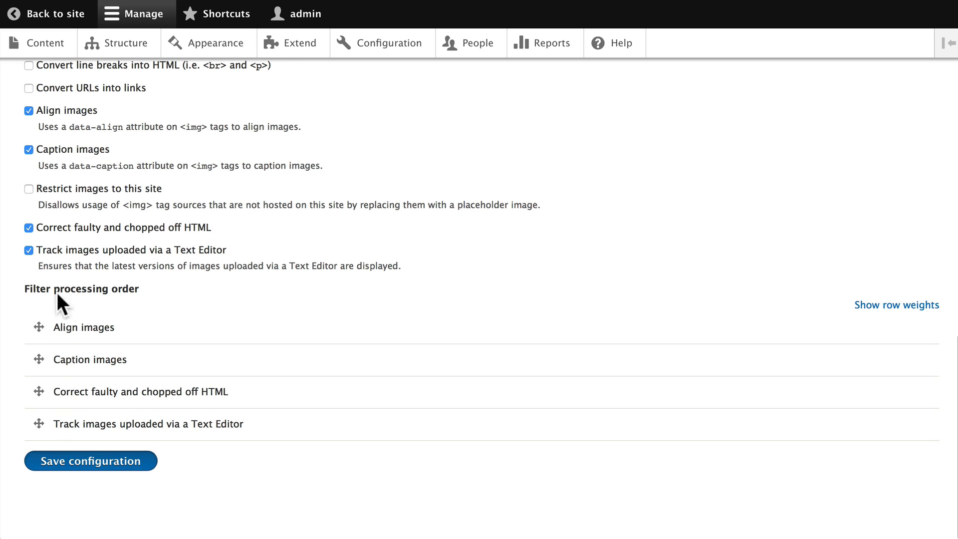
left_click(91, 461)
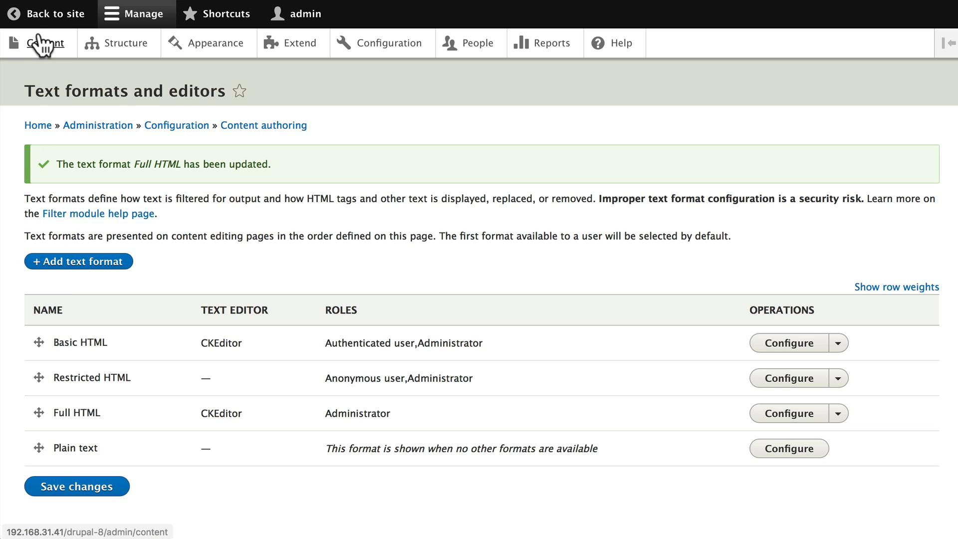
Step: Edit the 'Welcome to Drupalville' article and set its body text format to Full HTML
left_click(42, 42)
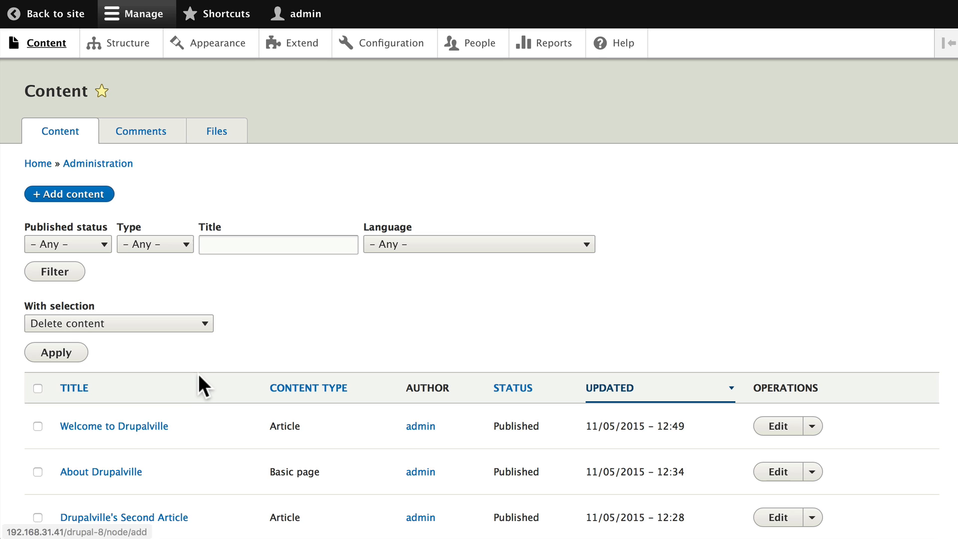
mouse_move(783, 433)
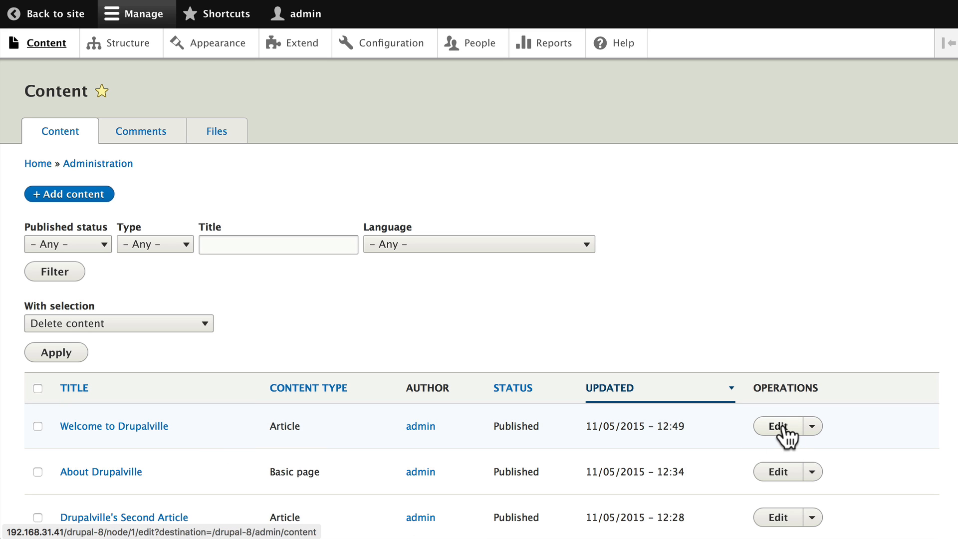
left_click(777, 426)
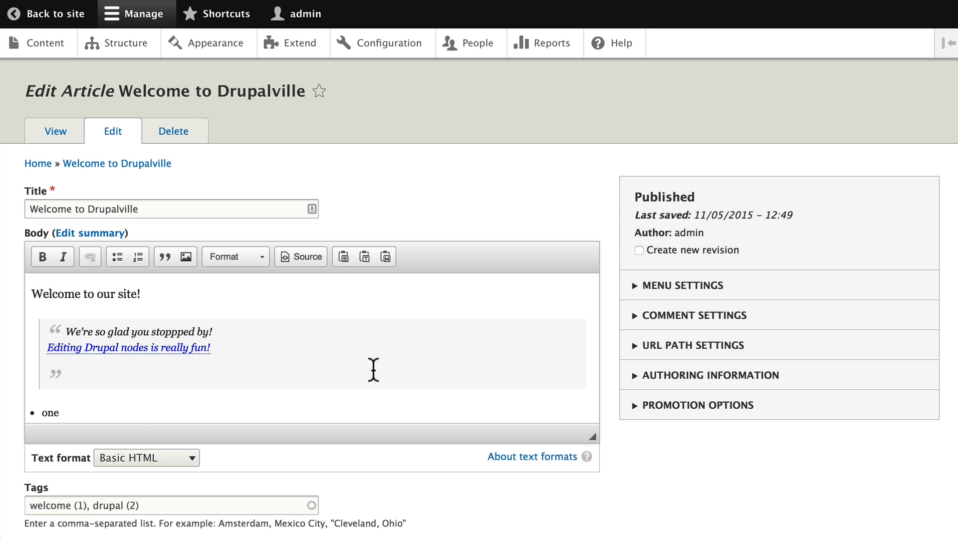
left_click(146, 457)
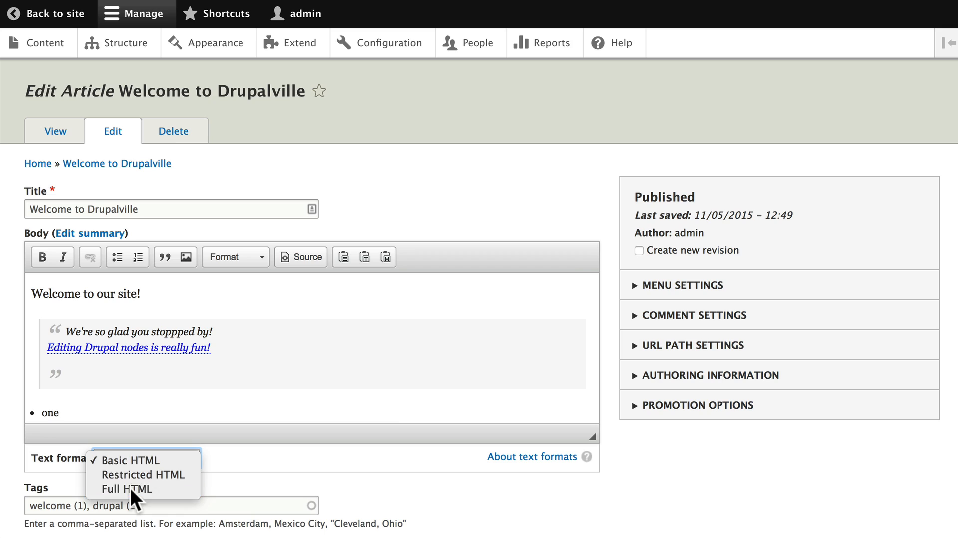
left_click(121, 489)
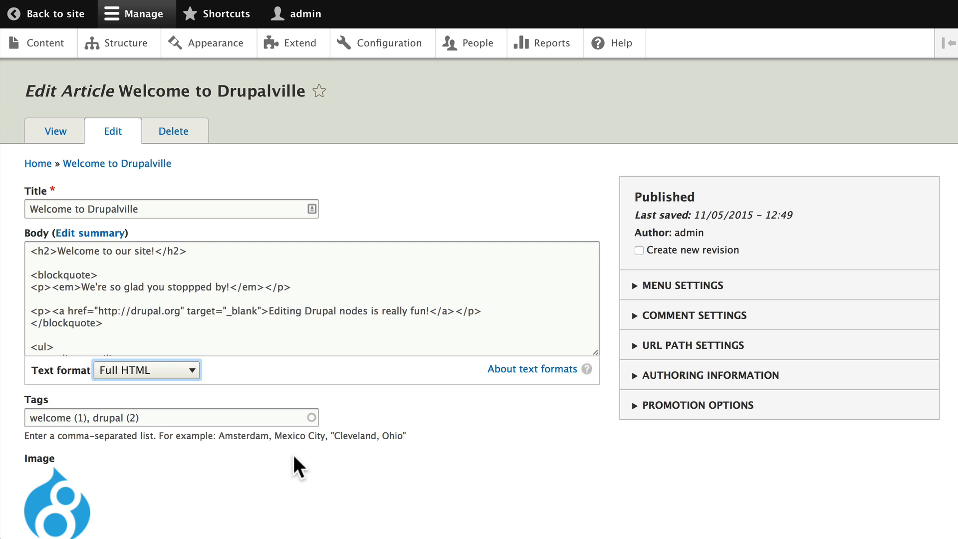